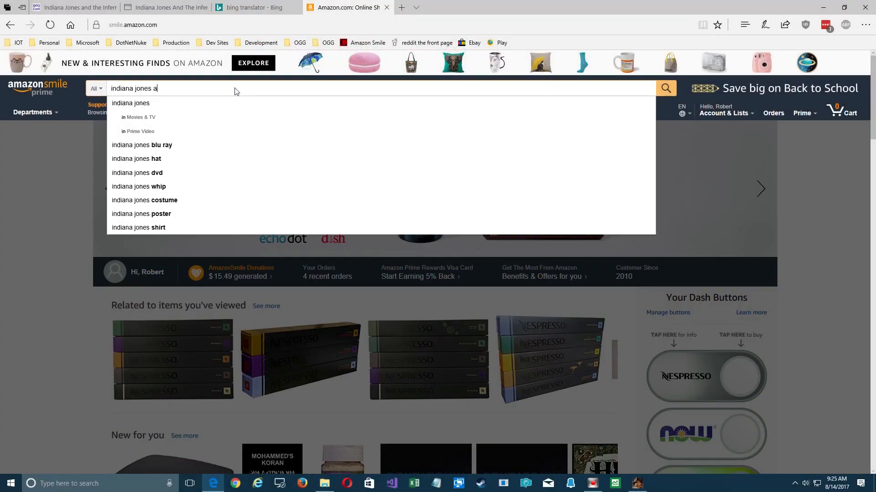
Search Amazon for 'indiana jones and the infernal machine' via the suggestion.
text(nd the in)
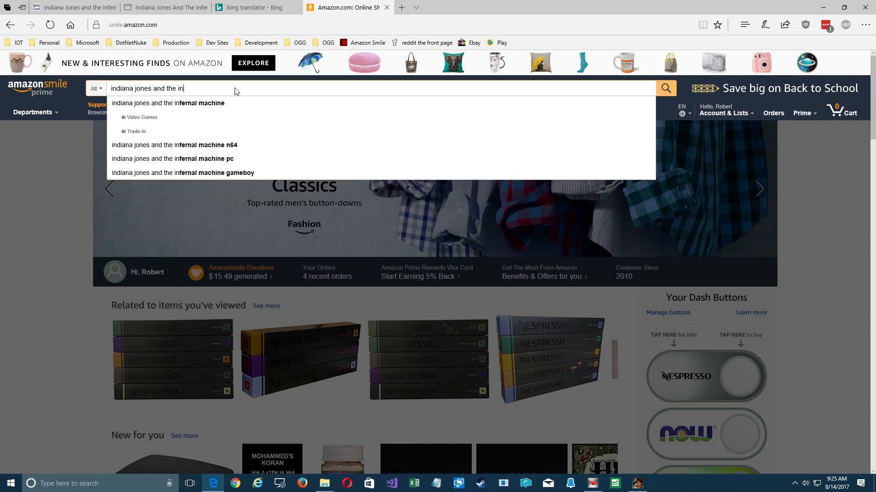
click(168, 103)
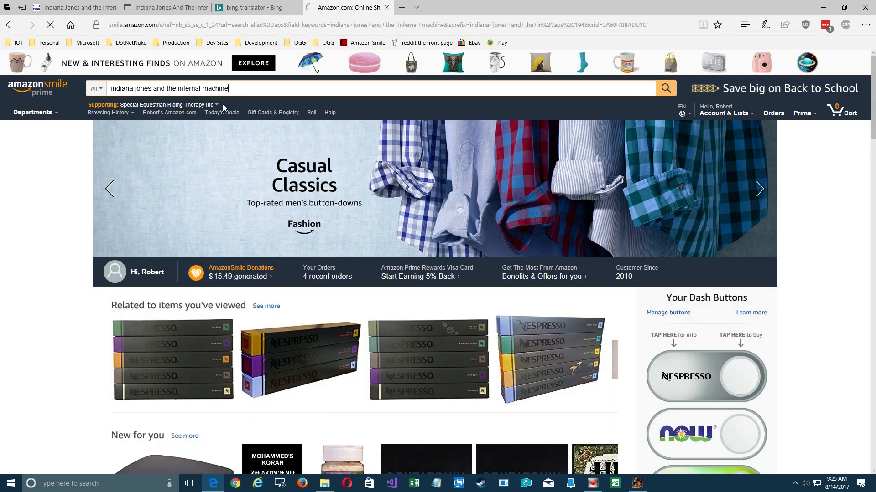
click(665, 88)
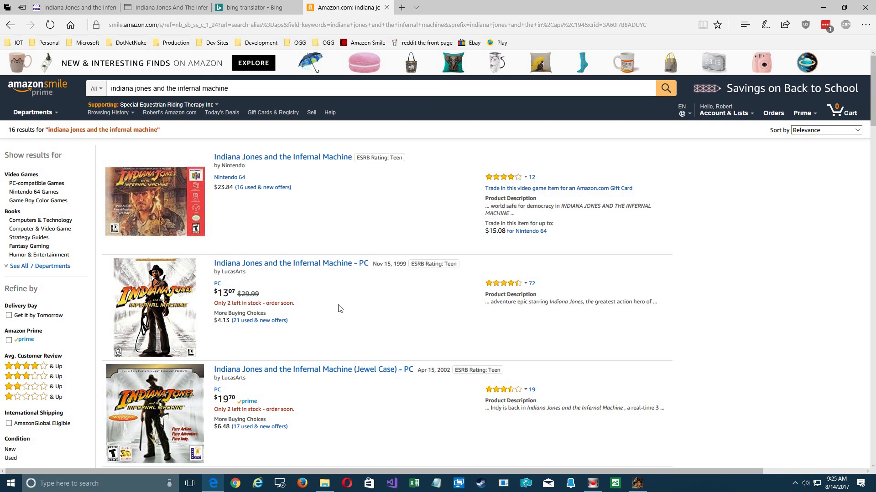
mouse_move(329, 267)
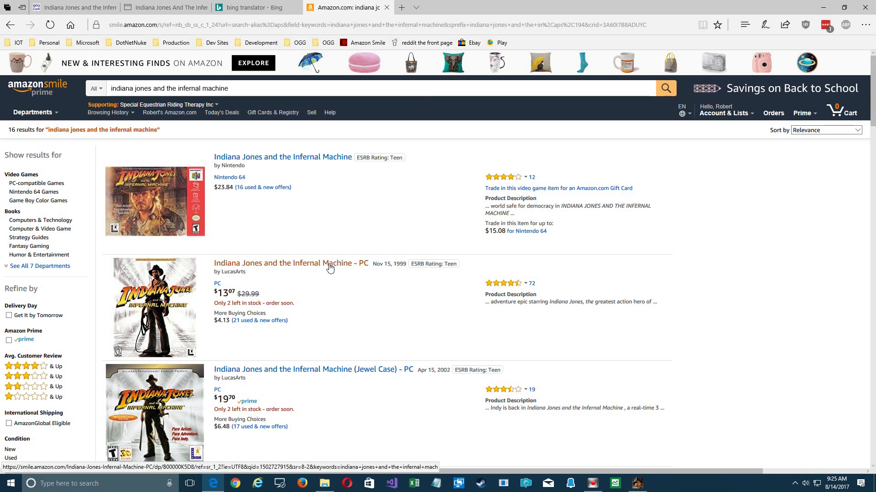
Scroll through the 16 matching game listings in the search results.
scroll(down, 3)
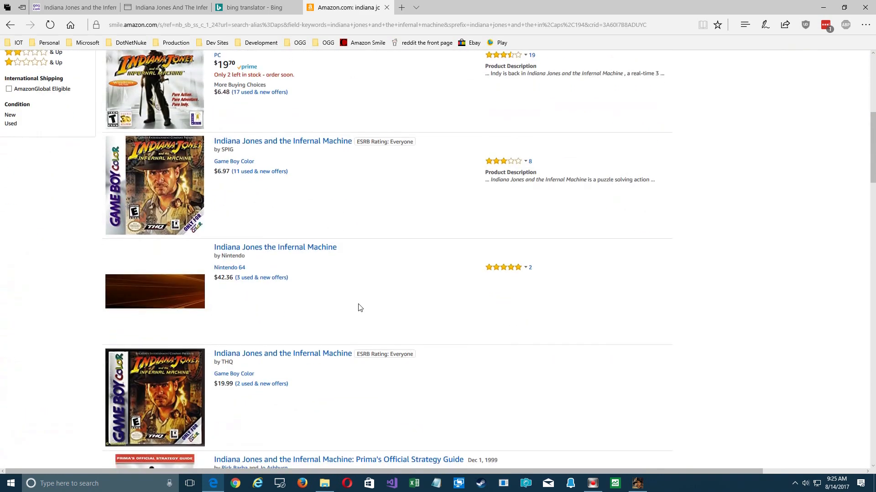
scroll(up, 3)
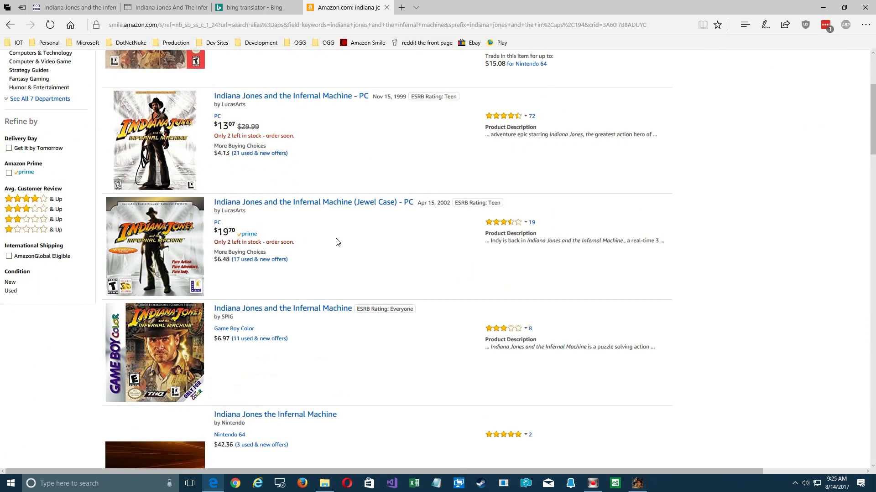
scroll(down, 3)
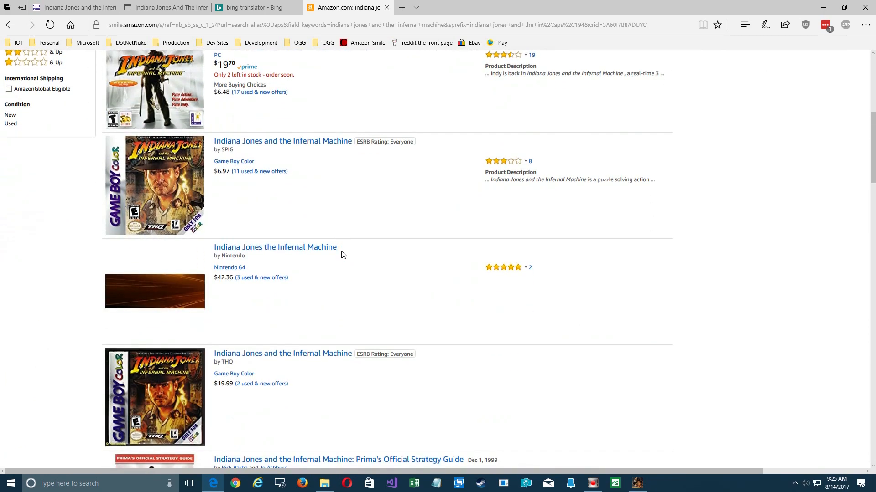
scroll(up, 3)
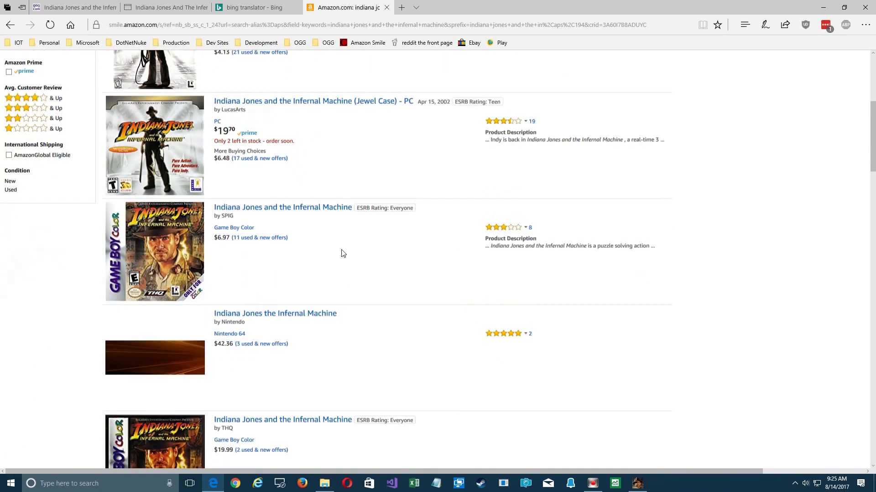
scroll(down, 3)
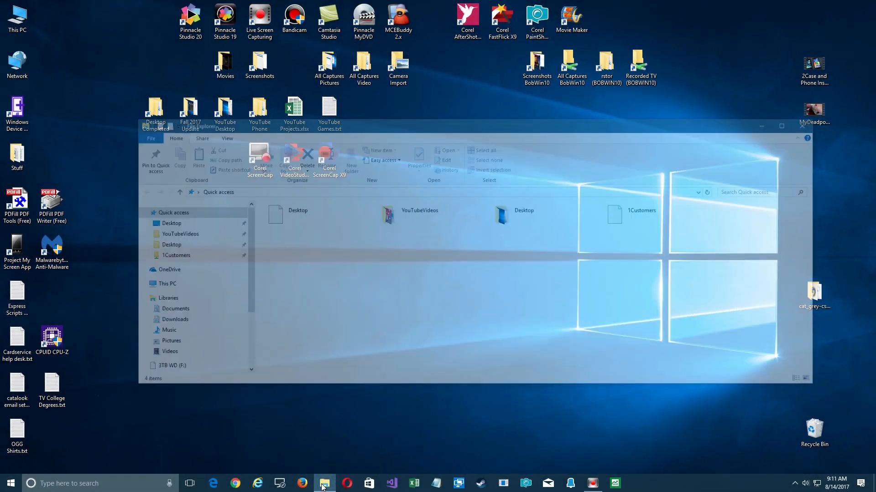
Show This PC's drives in File Explorer, including the J3D_VER1_1 game disc.
click(324, 483)
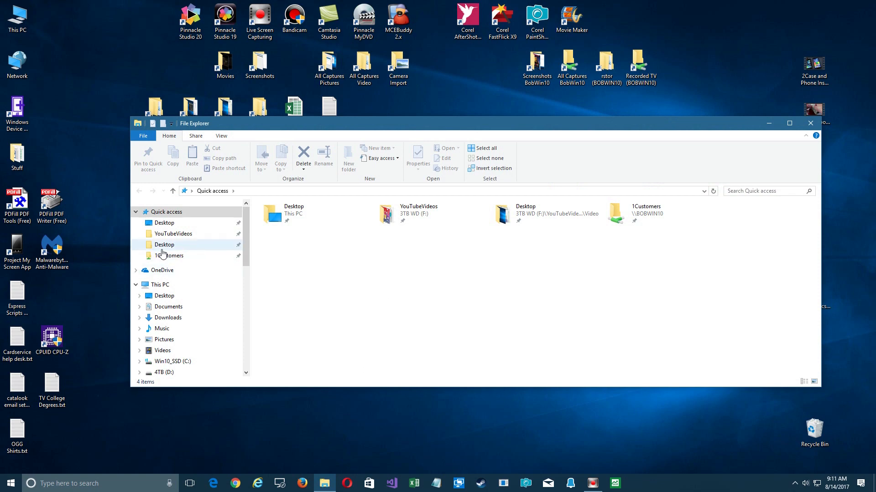
click(160, 284)
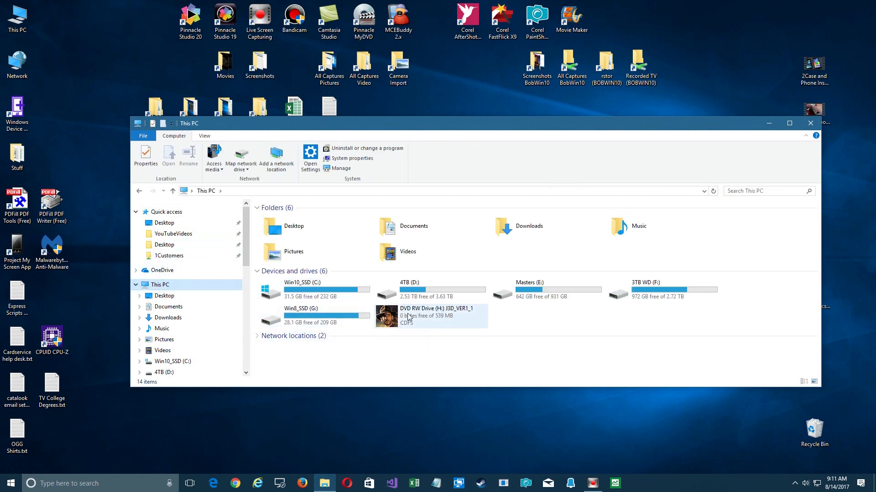
mouse_move(427, 323)
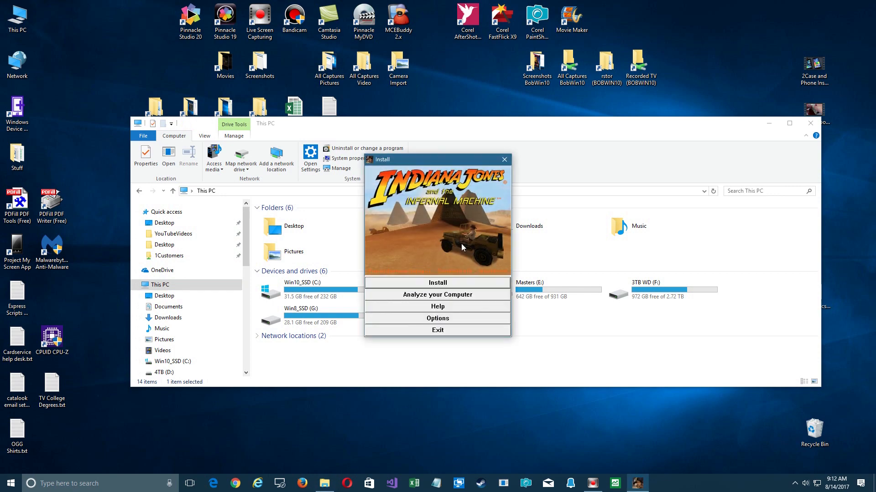
mouse_move(437, 283)
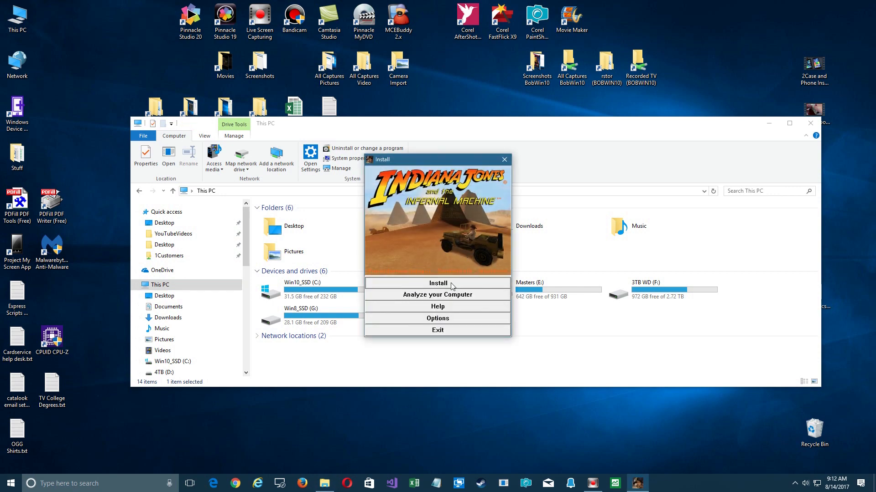
Start the disc installer and answer the electronic registration prompt.
click(437, 283)
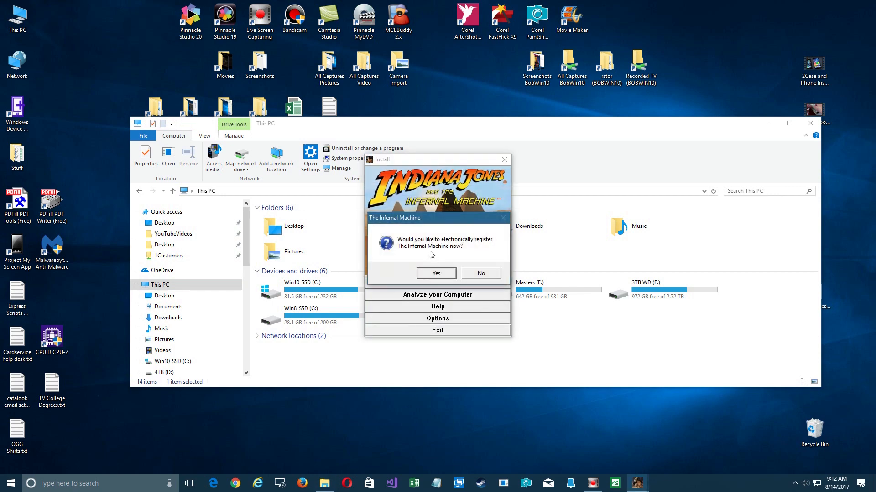
click(480, 274)
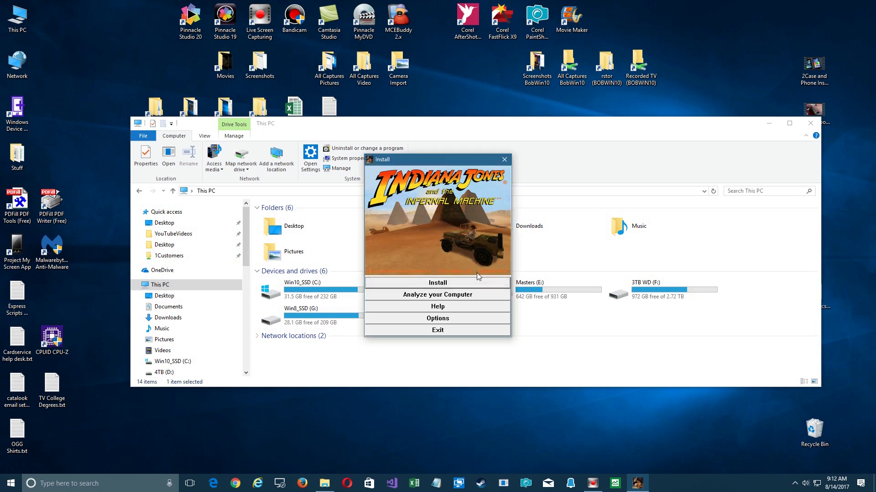
click(437, 283)
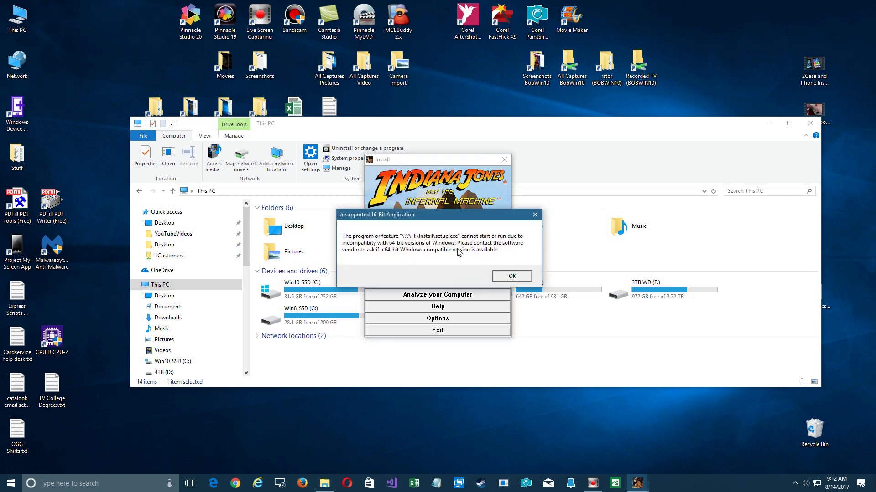
mouse_move(434, 248)
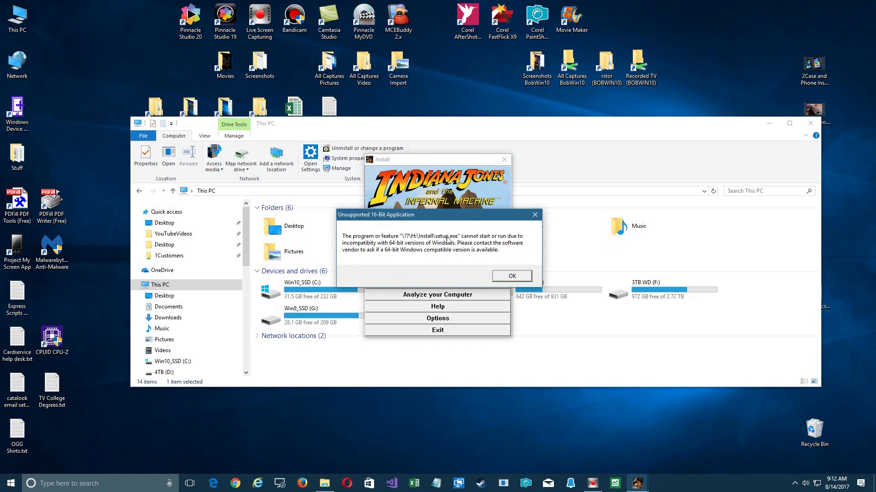
Dismiss the 16-bit incompatibility, can't-run and missing-file errors.
click(511, 276)
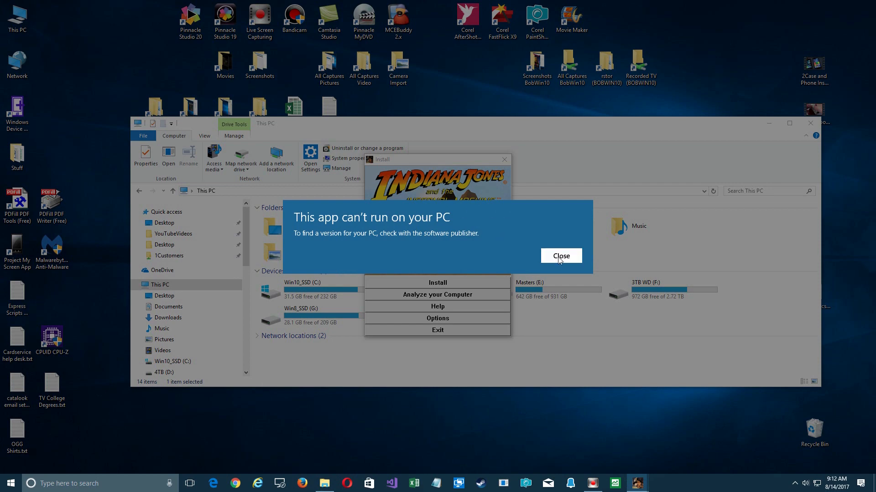
click(561, 256)
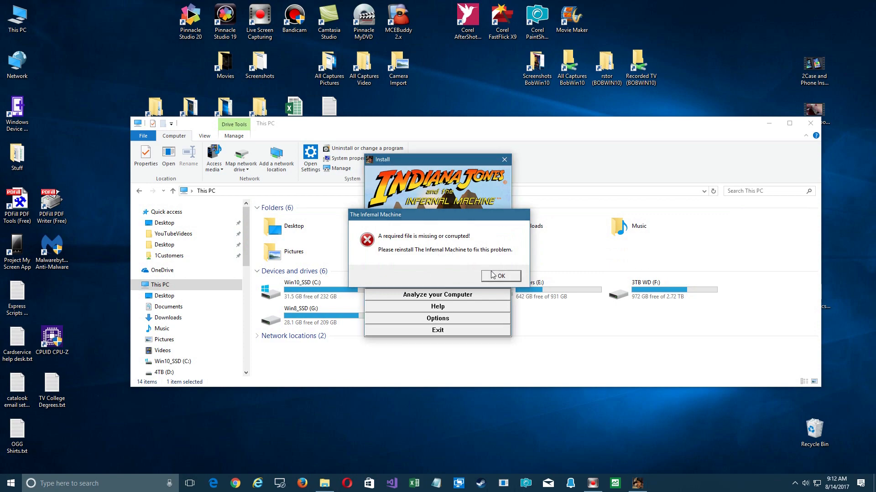
click(500, 276)
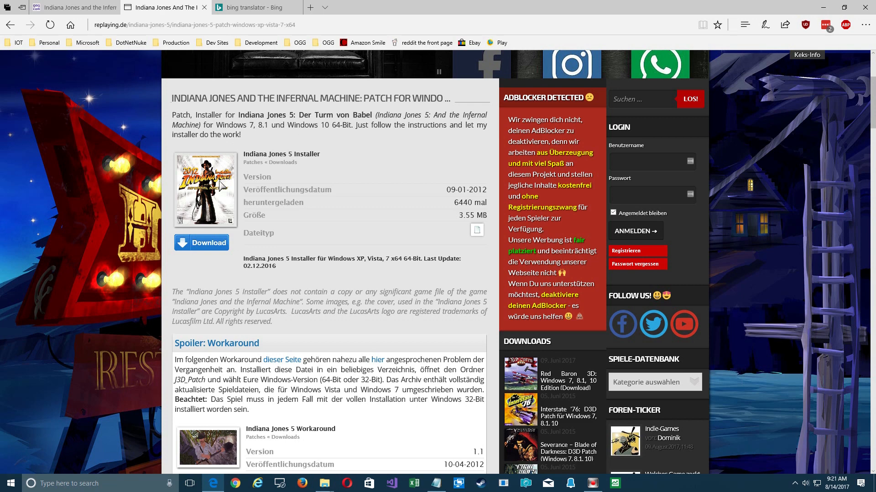
mouse_move(200, 239)
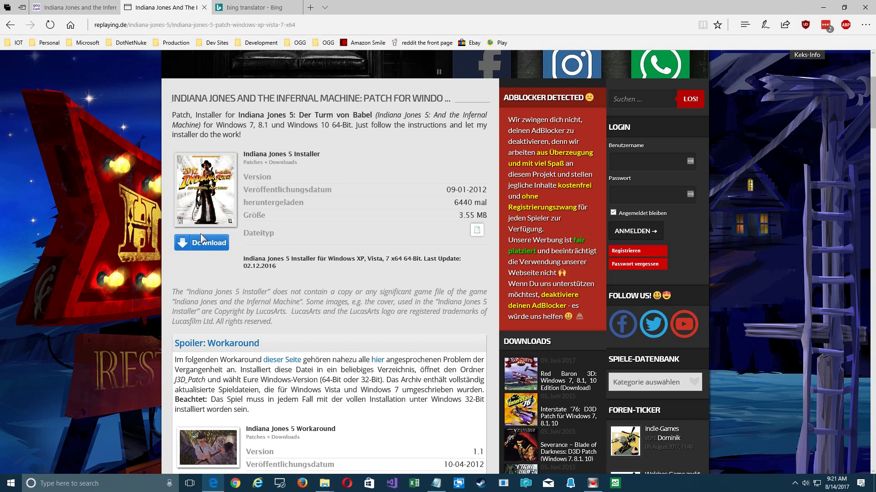
Download the Indiana Jones V NGI installer from replaying.de, choosing Save as.
click(200, 243)
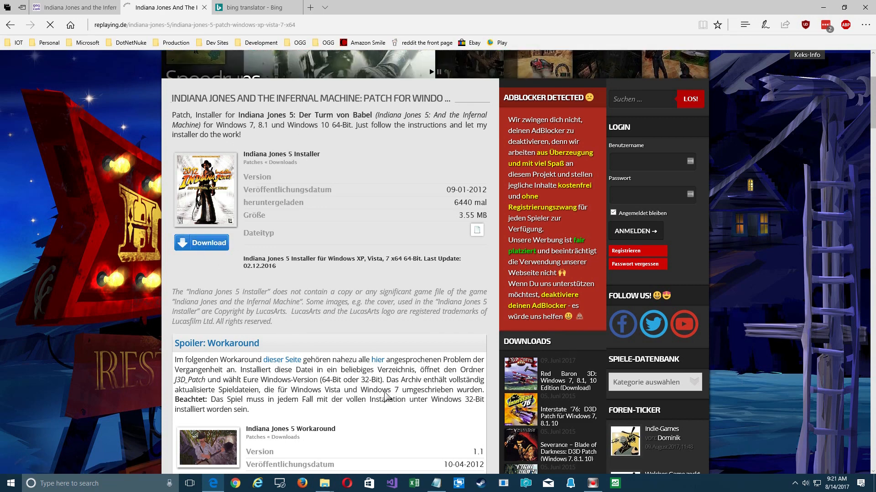
click(200, 242)
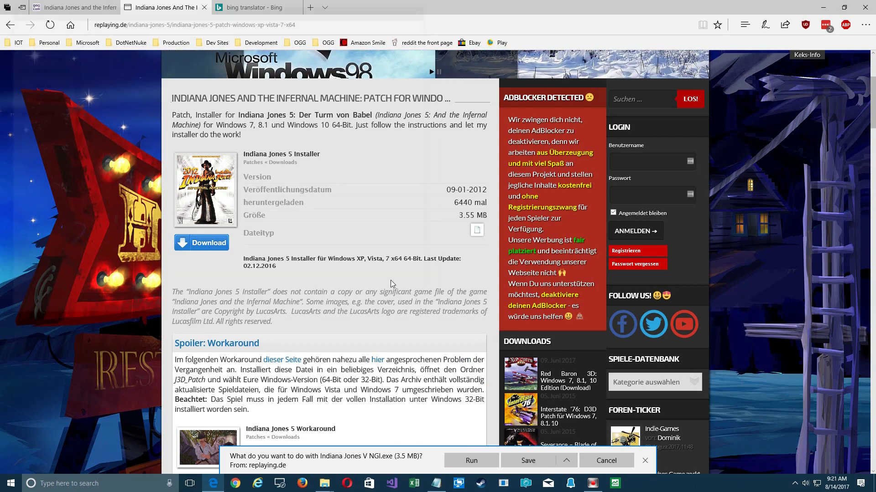
click(528, 461)
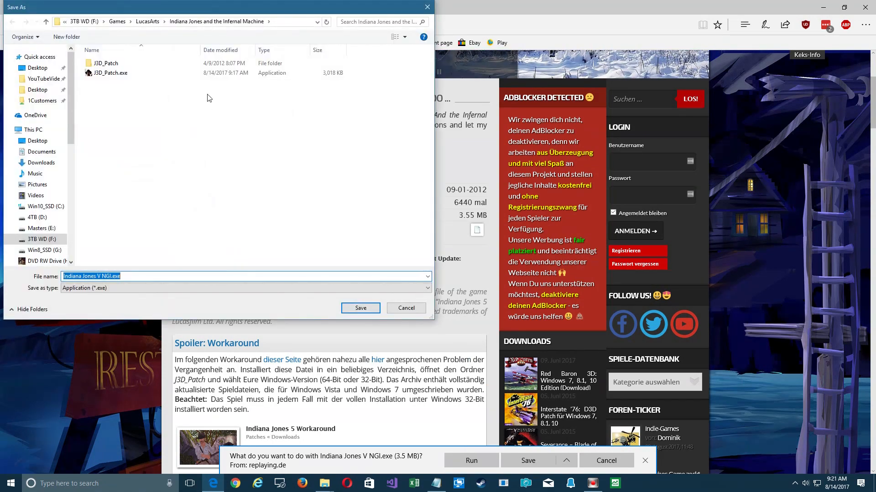
Save it into Games > LucasArts > Indiana Jones and the Infernal Machine.
click(148, 21)
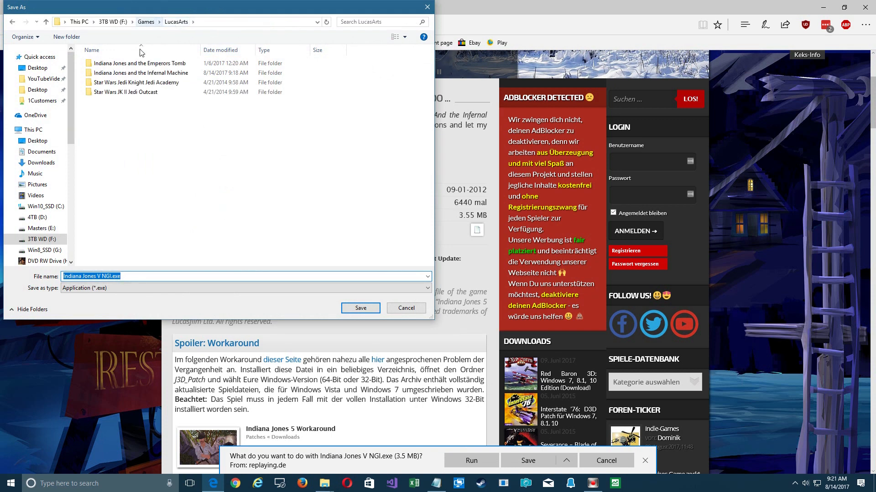
double_click(139, 73)
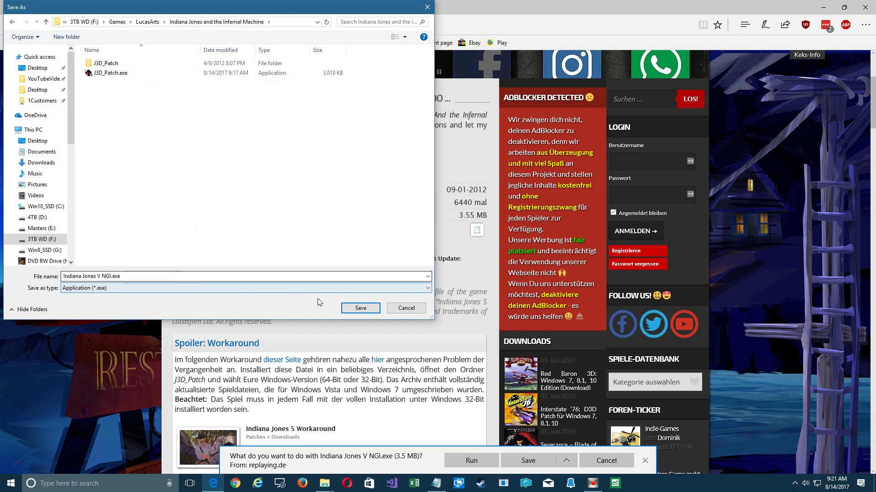
click(360, 307)
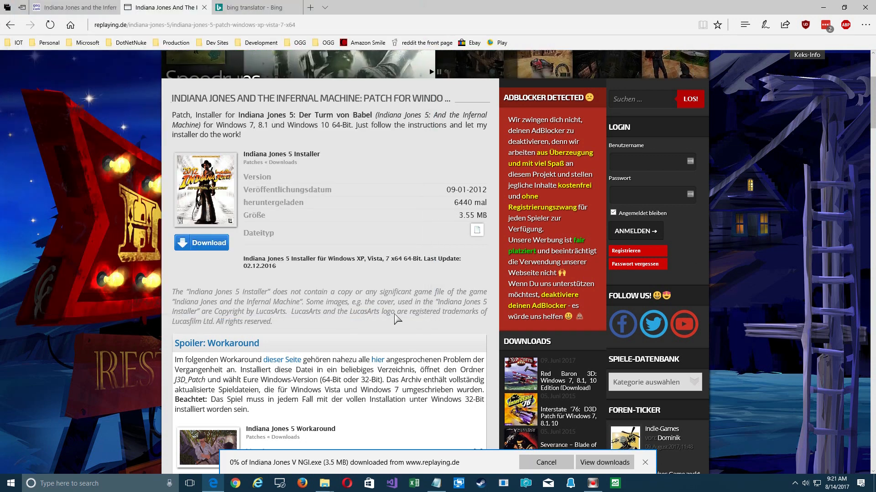
mouse_move(369, 430)
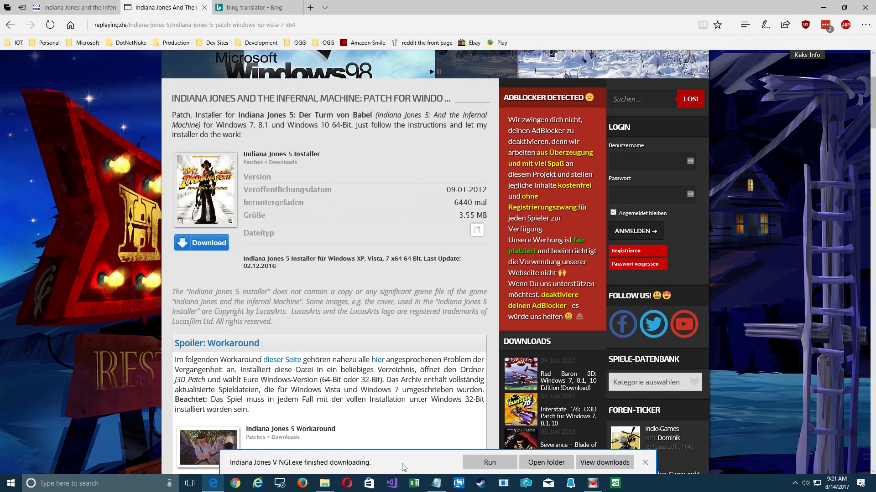
Launch Indiana Jones V NGI.exe from the game folder.
click(546, 462)
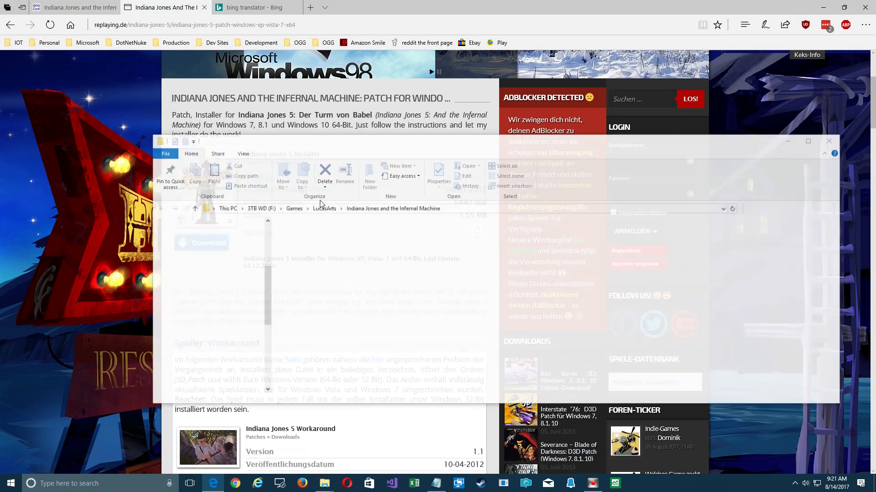
click(318, 246)
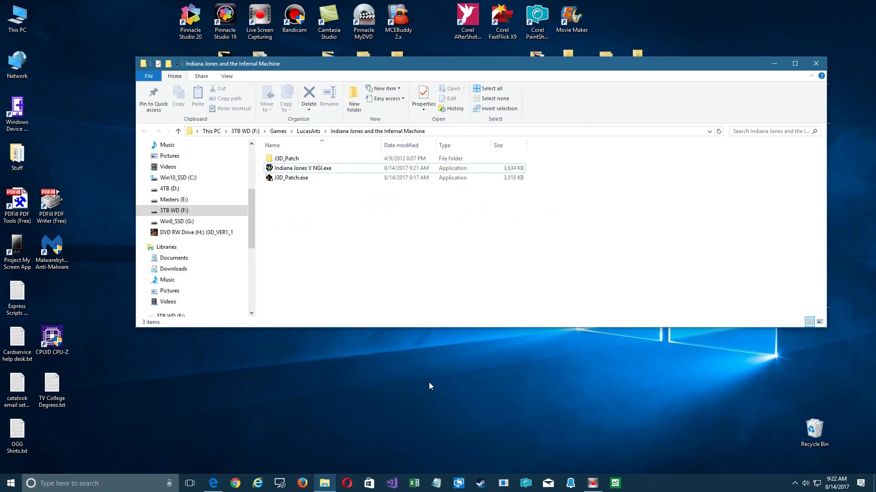
mouse_move(375, 235)
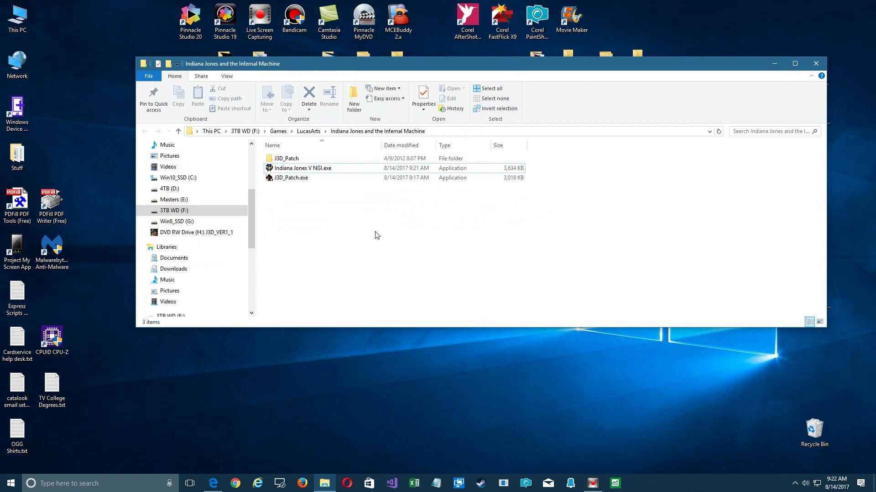
double_click(303, 168)
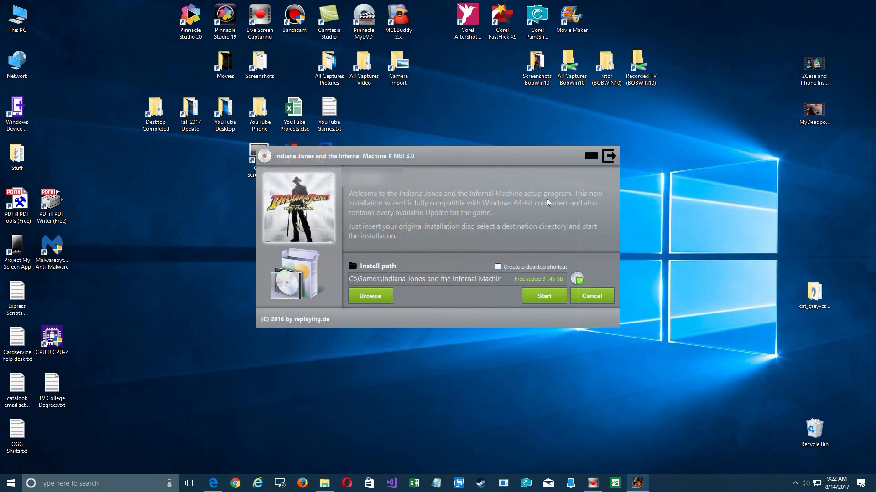
mouse_move(444, 243)
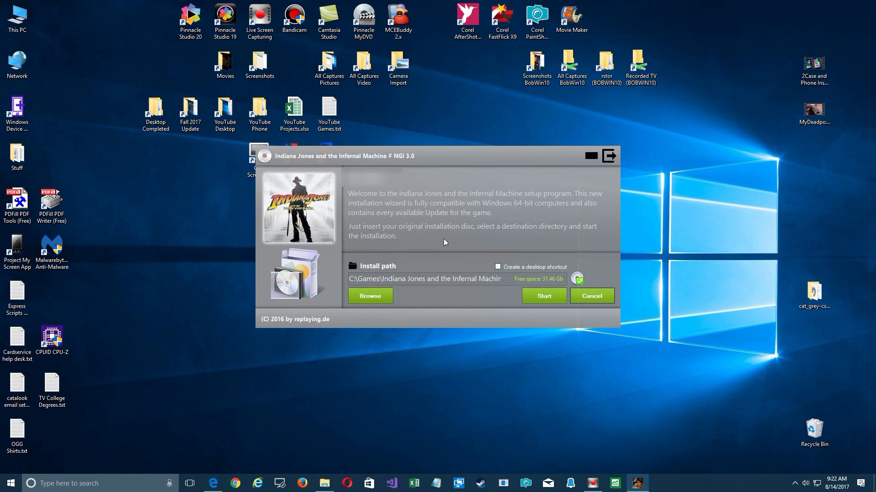
Set the install folder to F:\Games\LucasArts\Indiana Jones and the Infernal Machine and start installing.
double_click(429, 279)
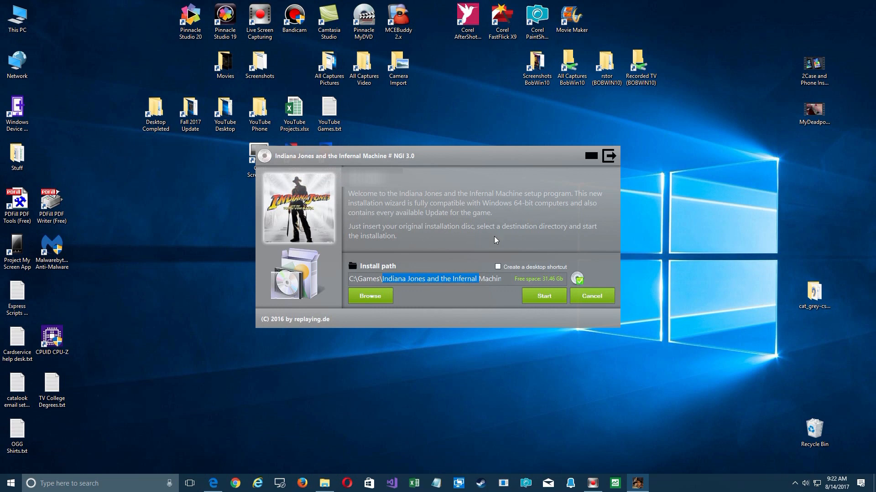
mouse_move(310, 366)
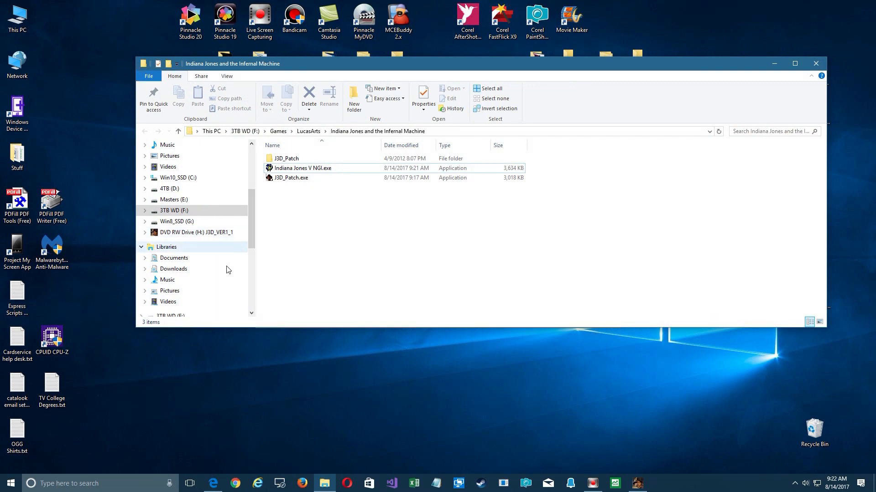
double_click(303, 168)
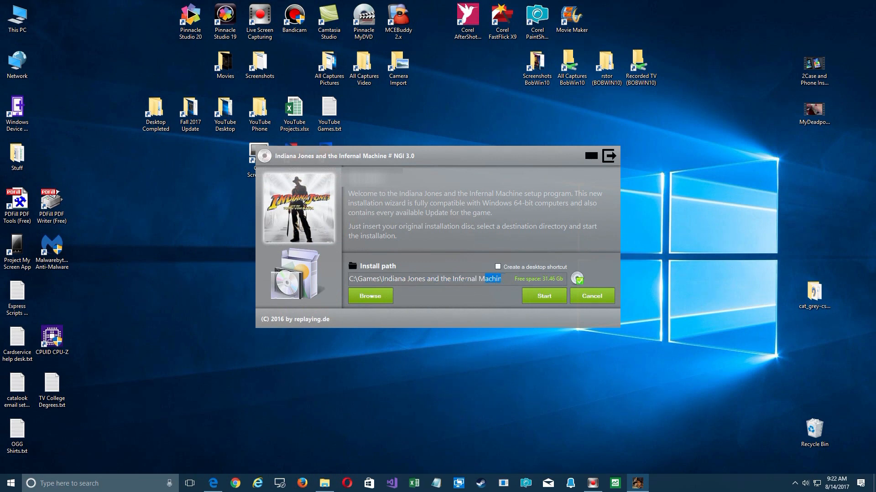
click(369, 295)
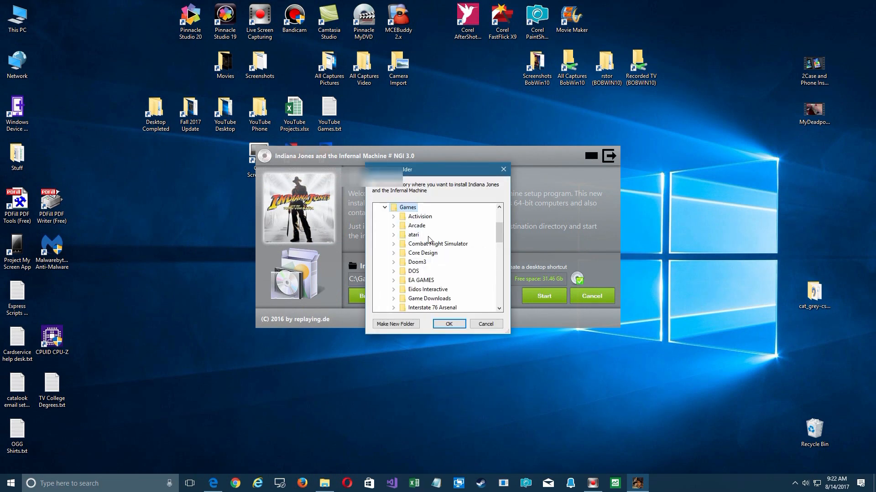
scroll(down, 3)
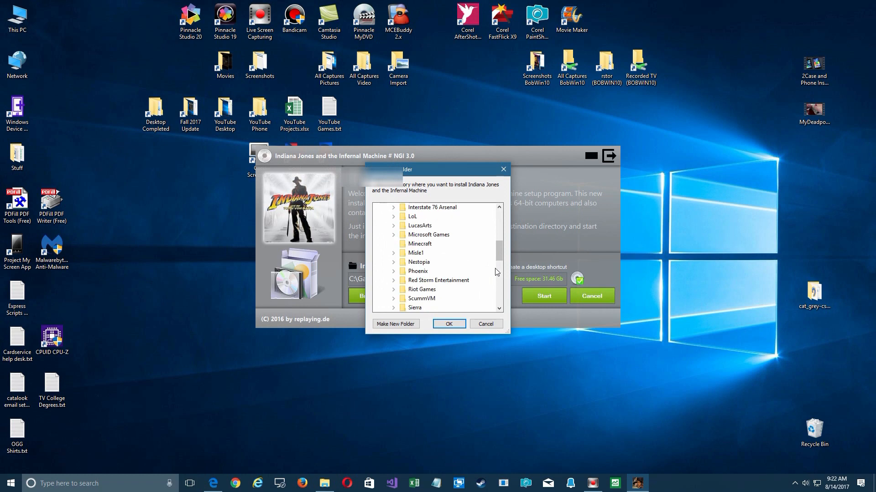
click(394, 225)
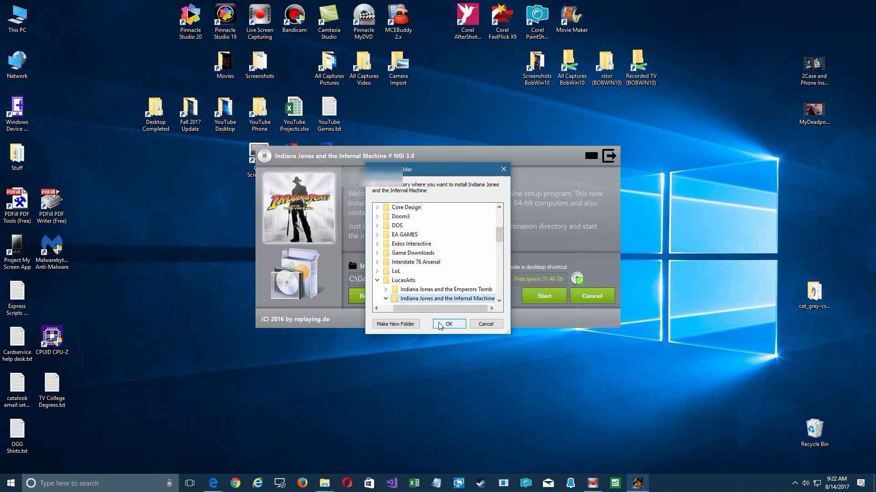
click(449, 324)
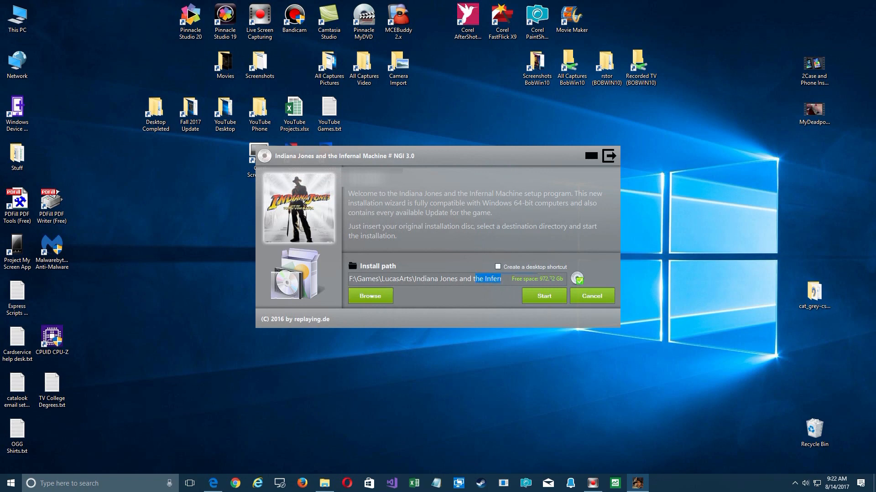
click(543, 296)
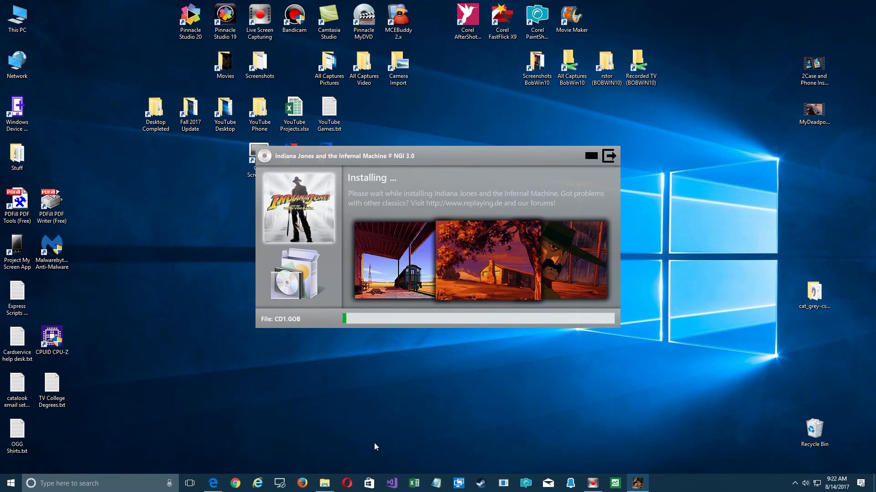
mouse_move(368, 388)
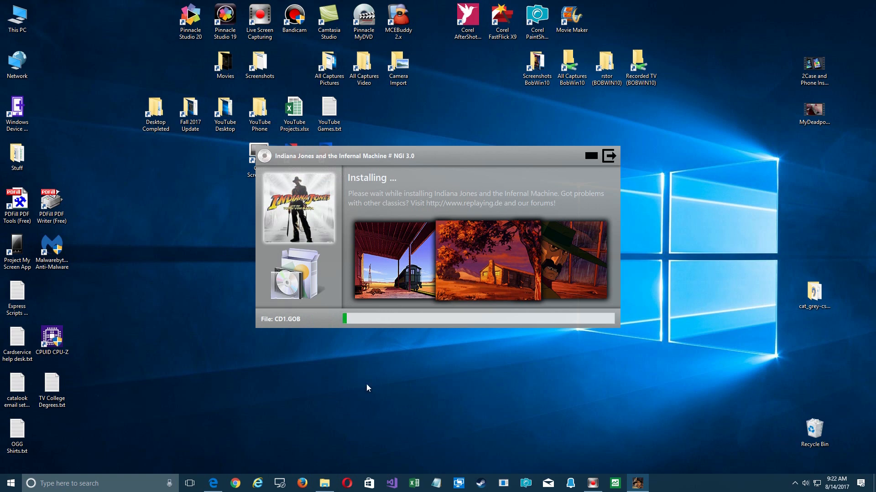
mouse_move(360, 381)
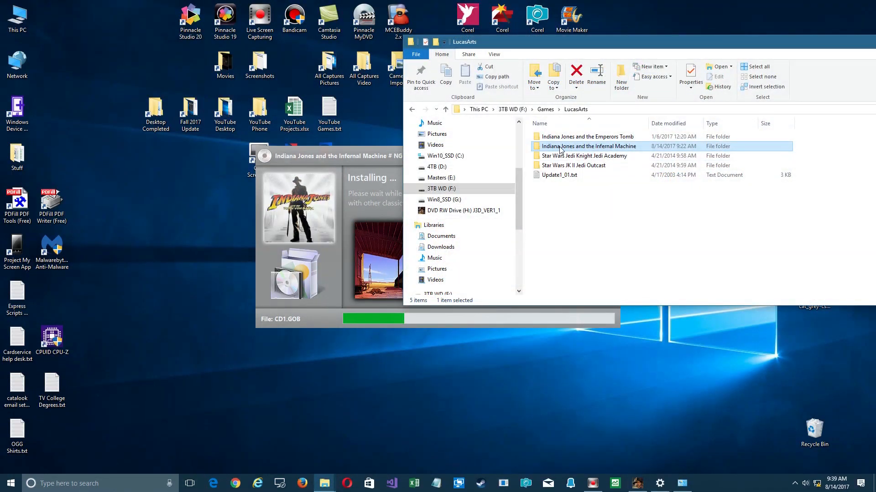
Copy the Indiana Jones and the Infernal Machine folder from its context menu.
right_click(588, 146)
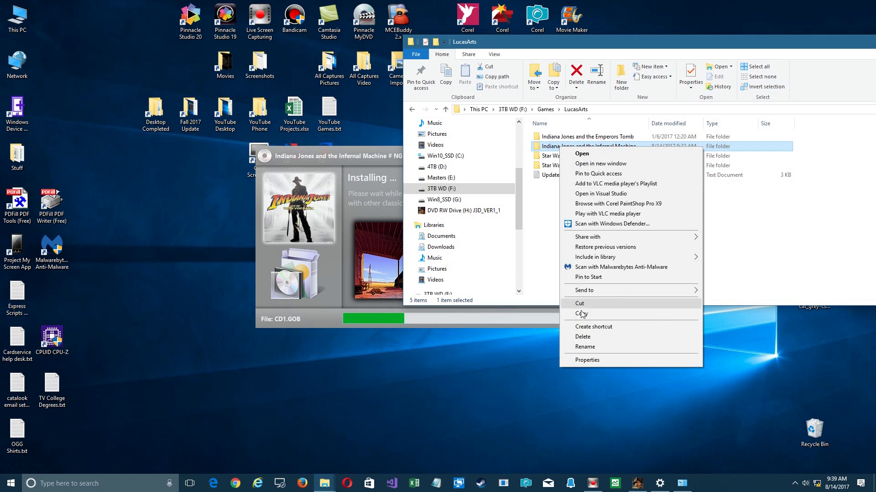
click(587, 360)
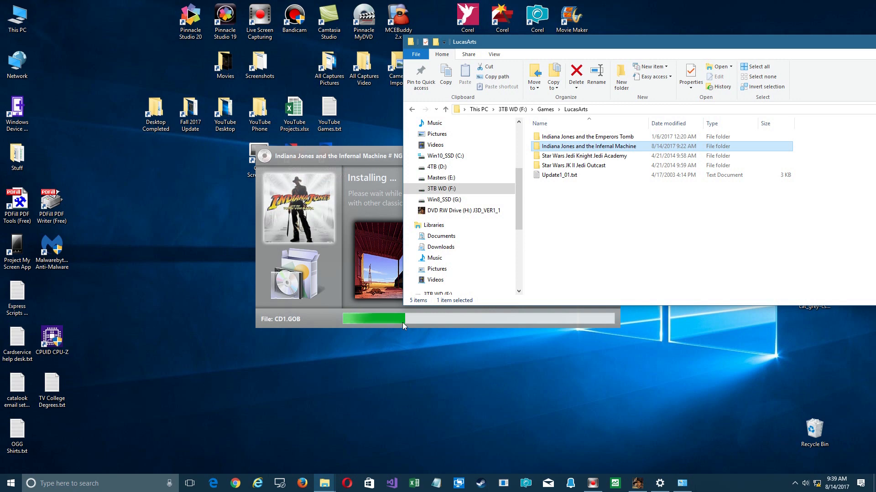
mouse_move(632, 366)
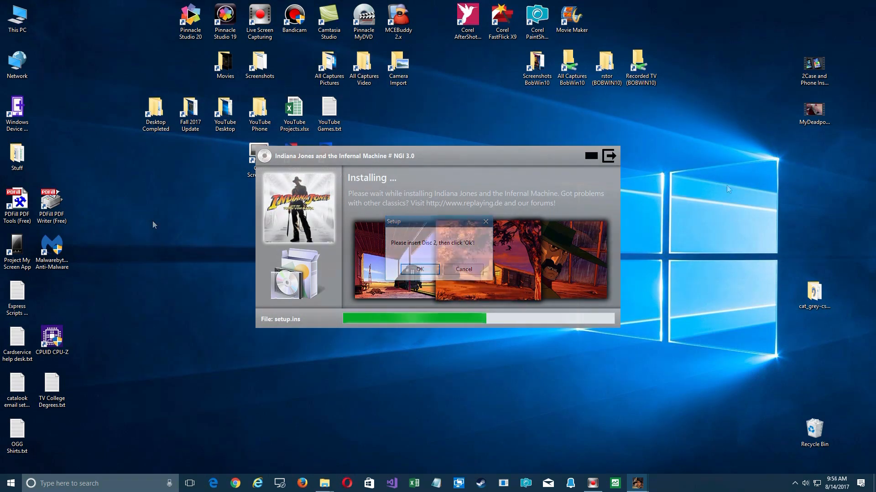
Acknowledge the Insert Disc 2 prompt and return to the LucasArts folder.
click(418, 269)
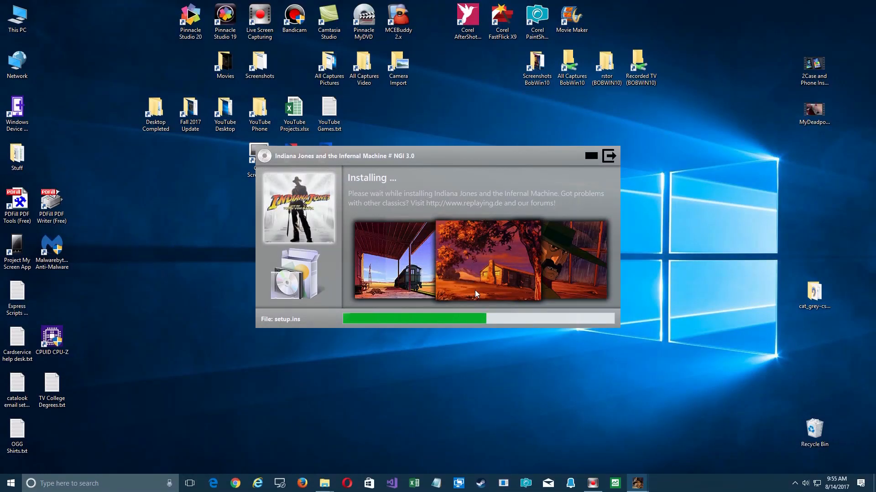
mouse_move(518, 283)
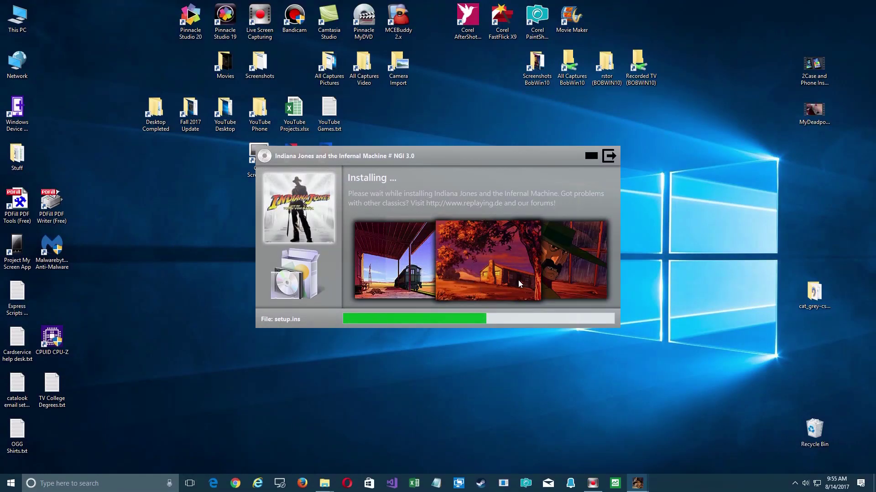
mouse_move(323, 483)
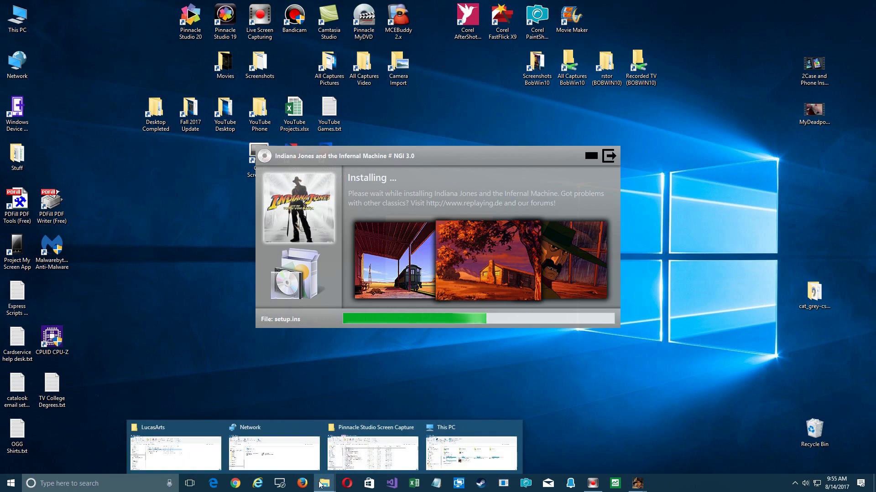
click(174, 452)
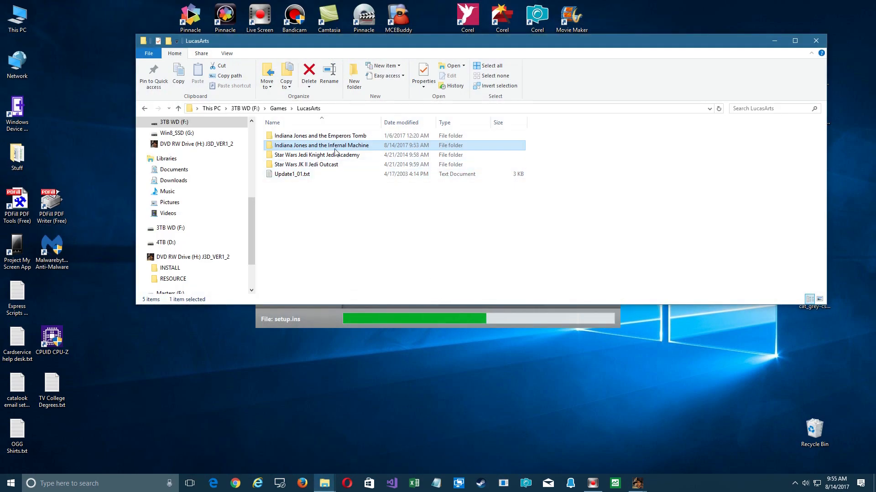
Check the game folder's properties: 461 MB, 115 files.
right_click(322, 145)
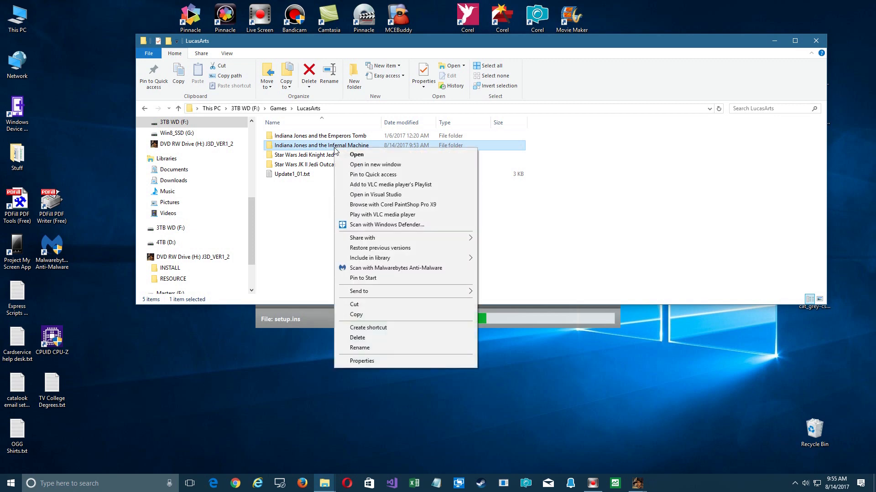
click(361, 361)
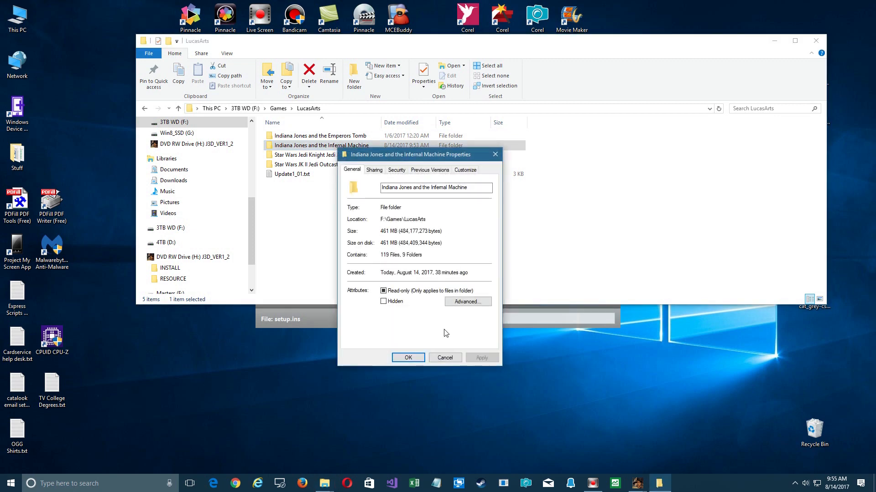
click(408, 357)
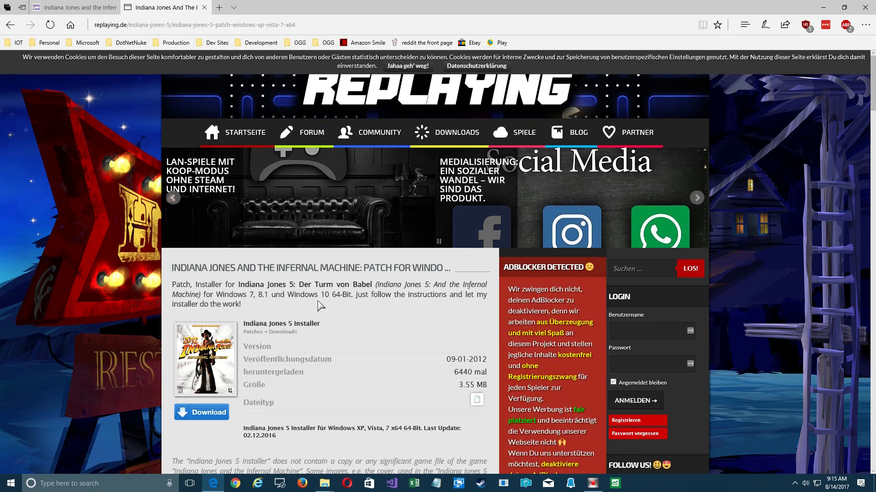
Download the Indiana Jones 5 Workaround patch, J3D_Patch.exe, from replaying.de.
scroll(down, 3)
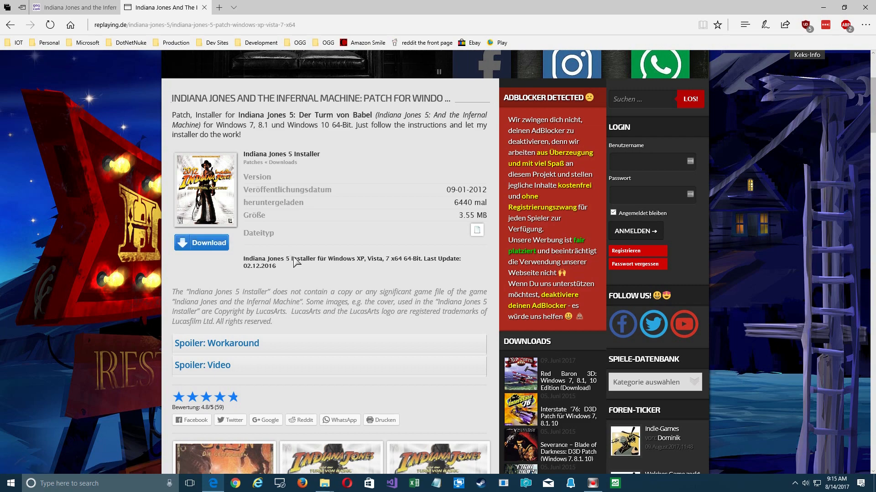
mouse_move(421, 302)
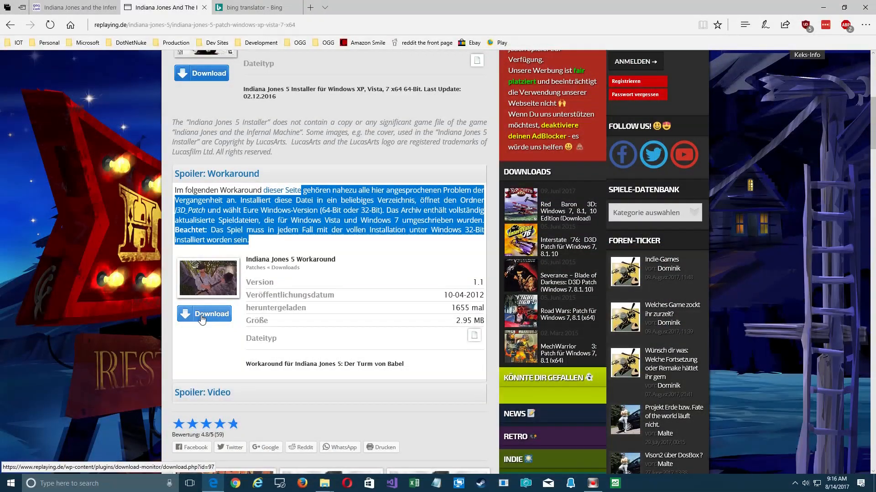
click(203, 314)
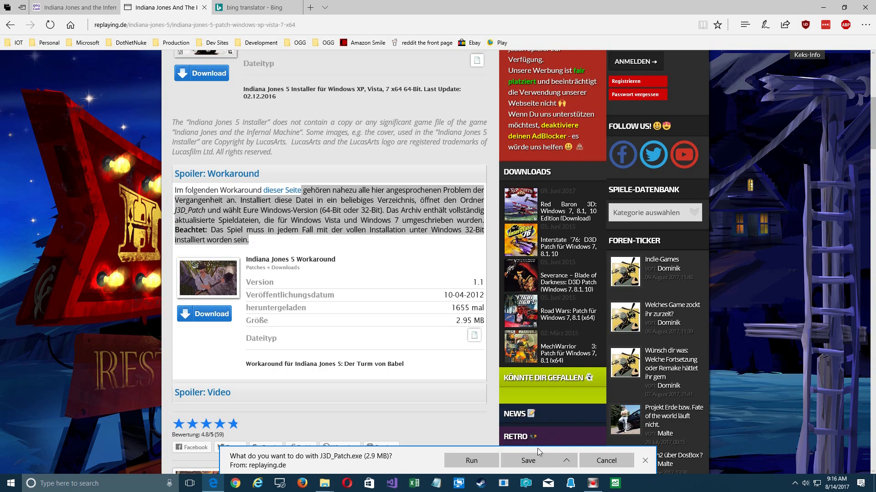
Save J3D_Patch.exe into F:\Games\LucasArts\Indiana Jones and the Infernal Machine.
click(528, 460)
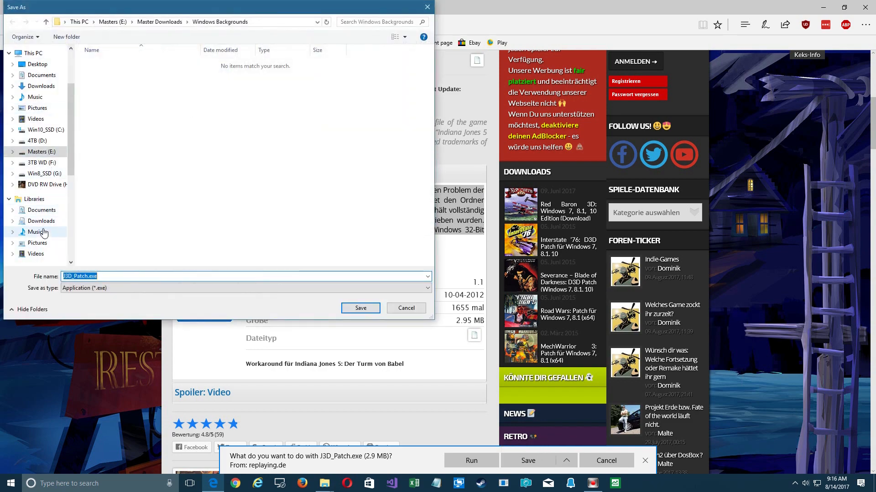
click(44, 162)
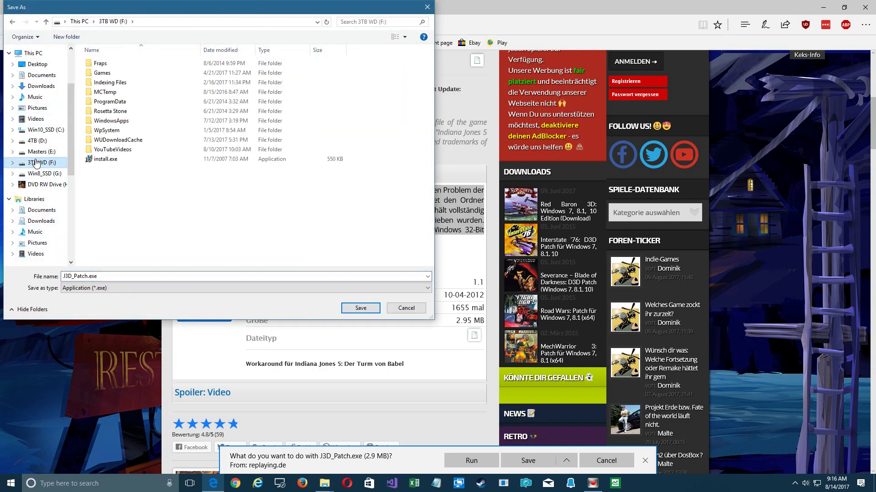
double_click(102, 73)
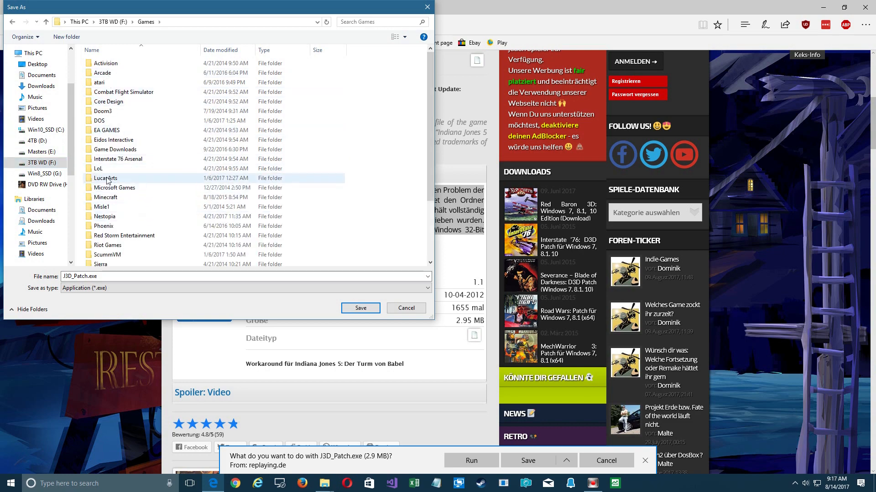
double_click(106, 178)
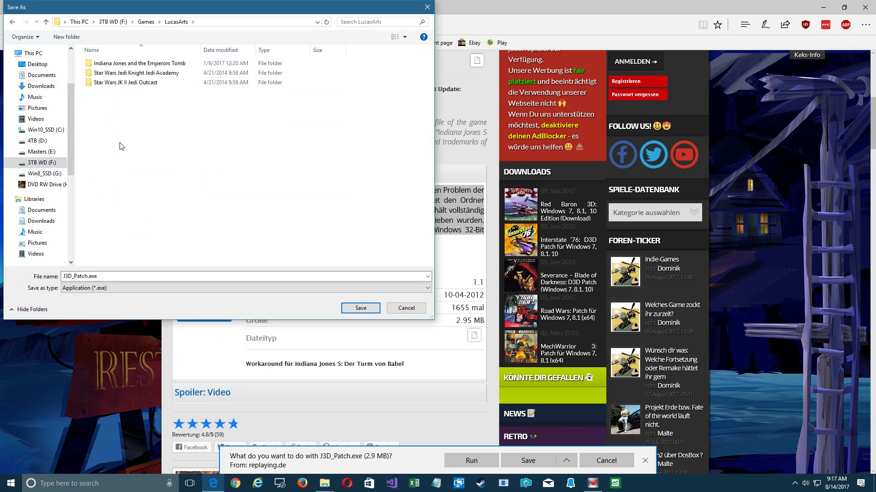
click(406, 307)
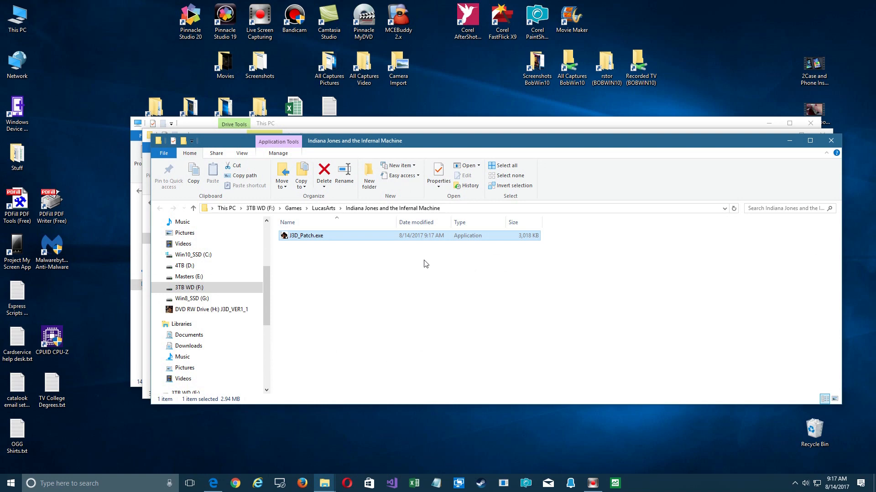
mouse_move(312, 241)
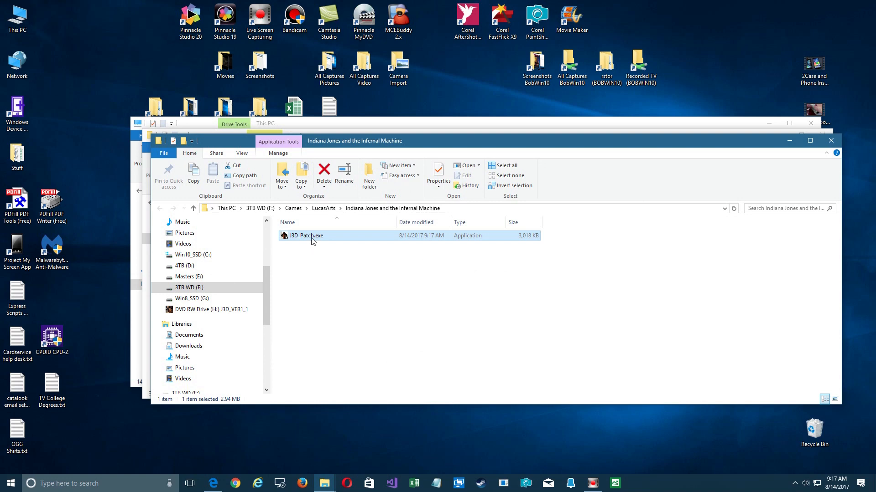
Launch J3D_Patch.exe so its extraction dialog targets the Infernal Machine game folder.
double_click(304, 235)
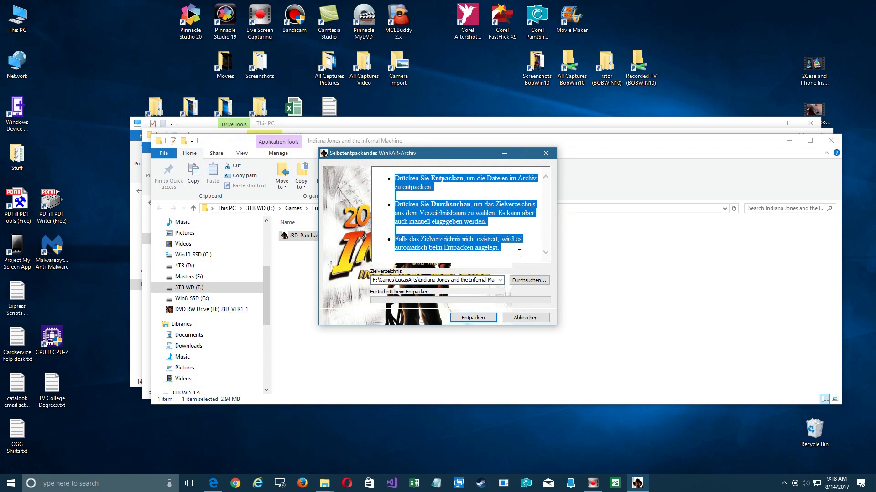
mouse_move(520, 255)
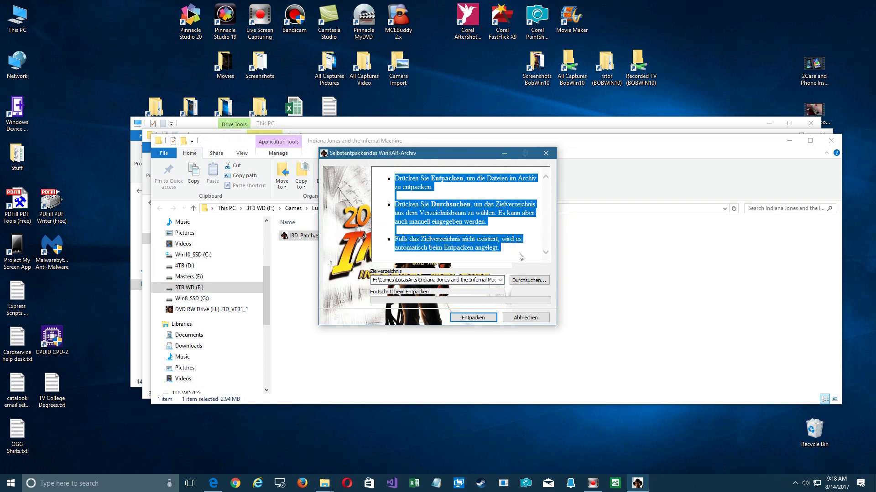
mouse_move(499, 249)
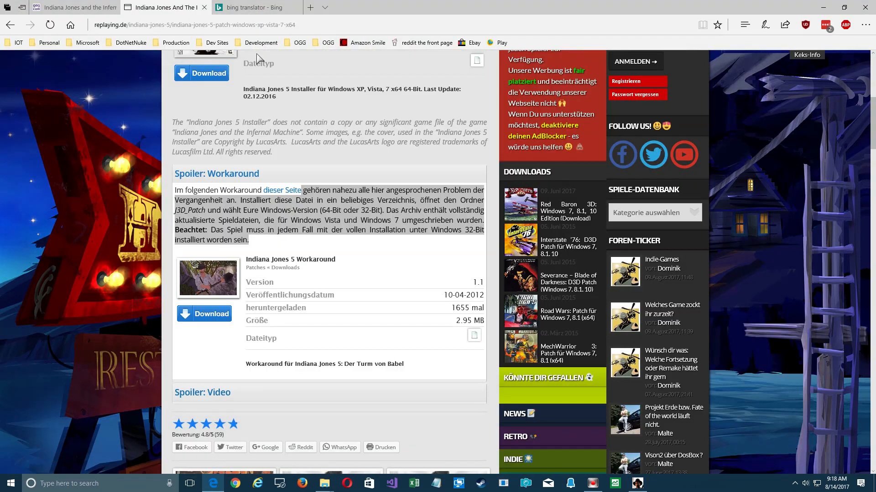
Switch to the Bing Translator tab to read the German workaround paragraph in English.
click(252, 8)
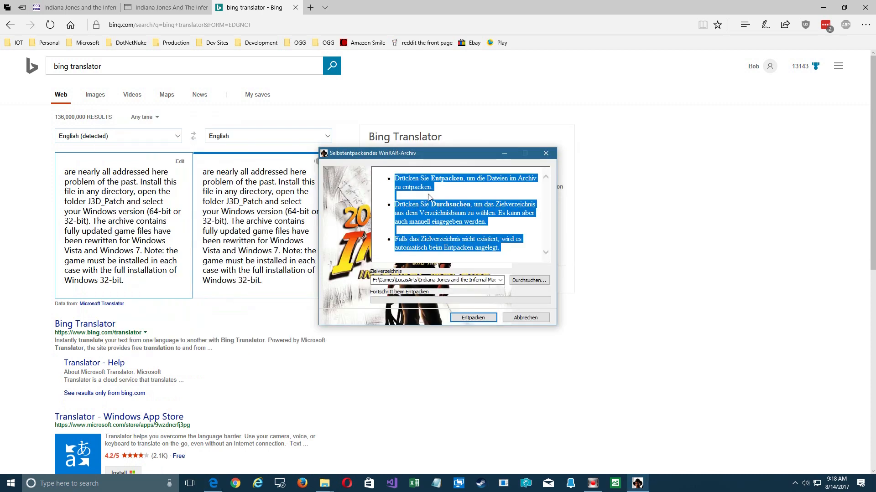
mouse_move(454, 226)
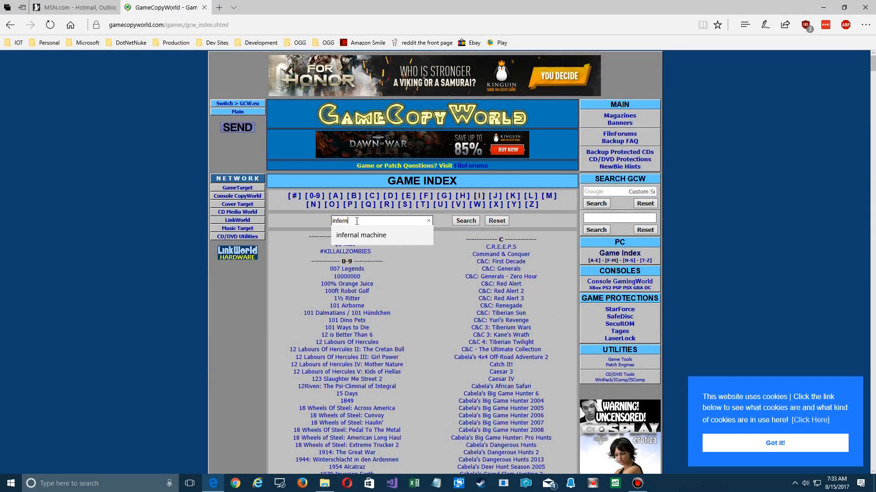
Search the Game Index for 'infernal' and open the Indiana Jones & The Infernal Machine result.
text(al m)
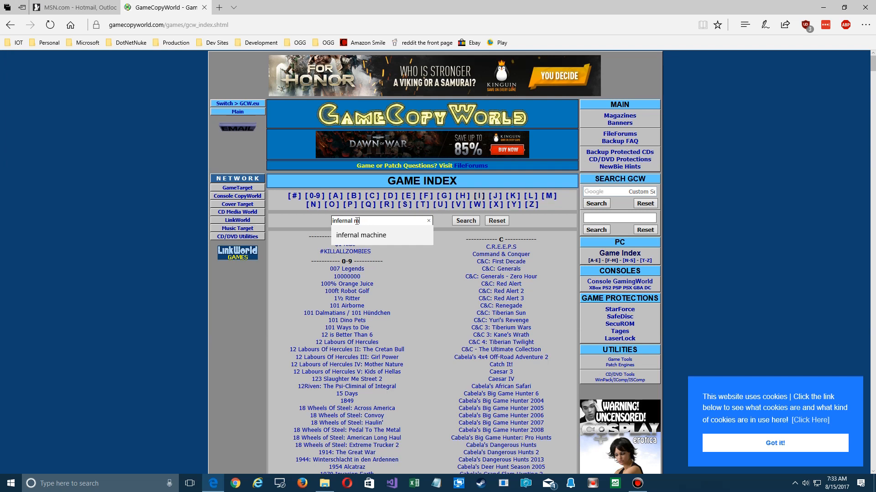
key(Backspace)
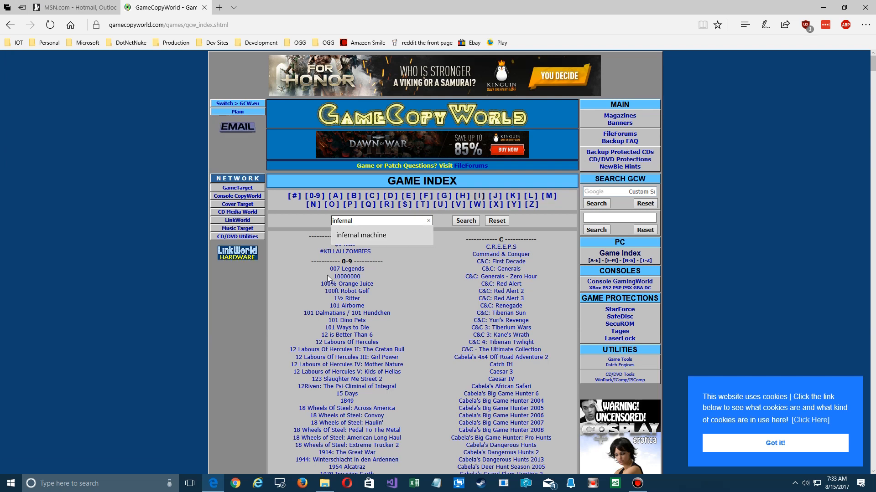
click(465, 221)
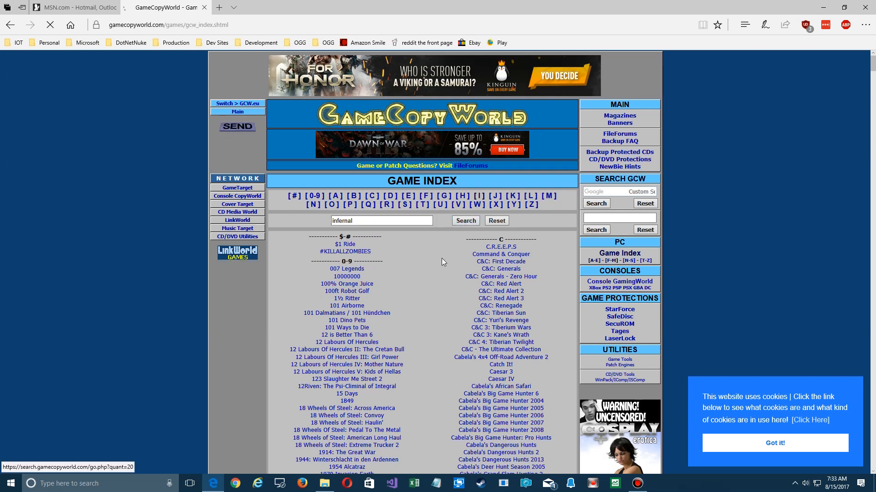
click(464, 220)
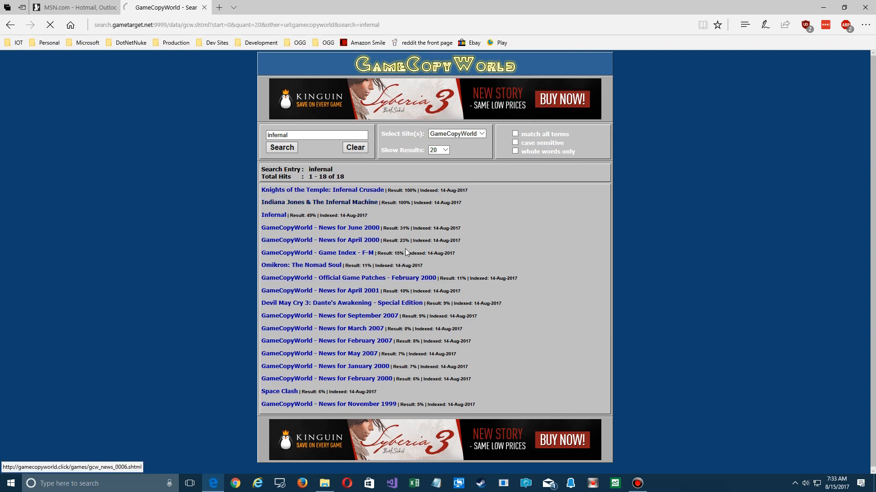
click(319, 202)
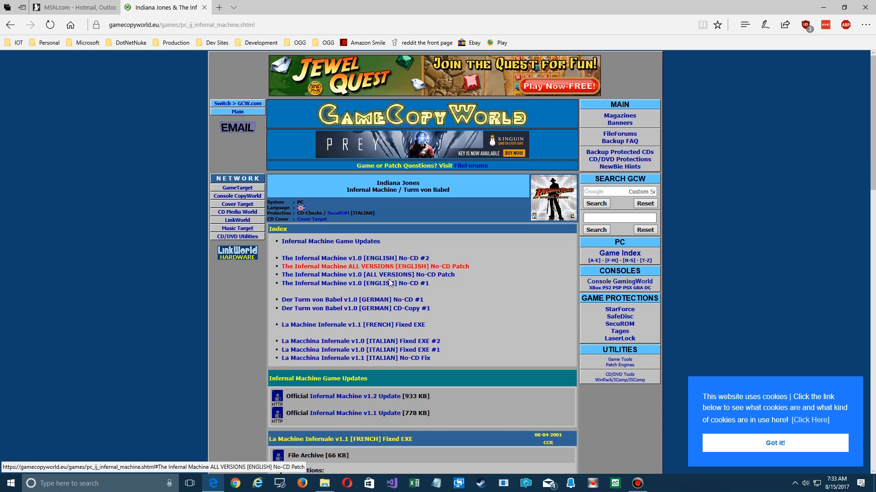
mouse_move(354, 283)
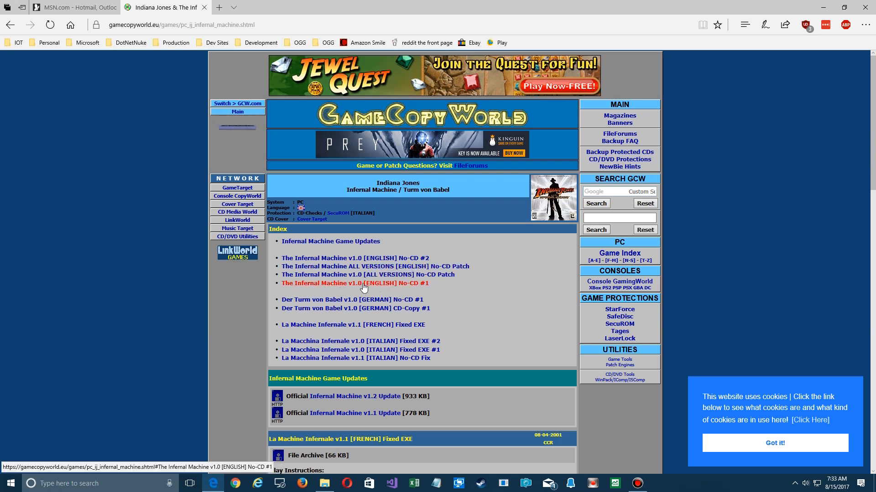
mouse_move(476, 266)
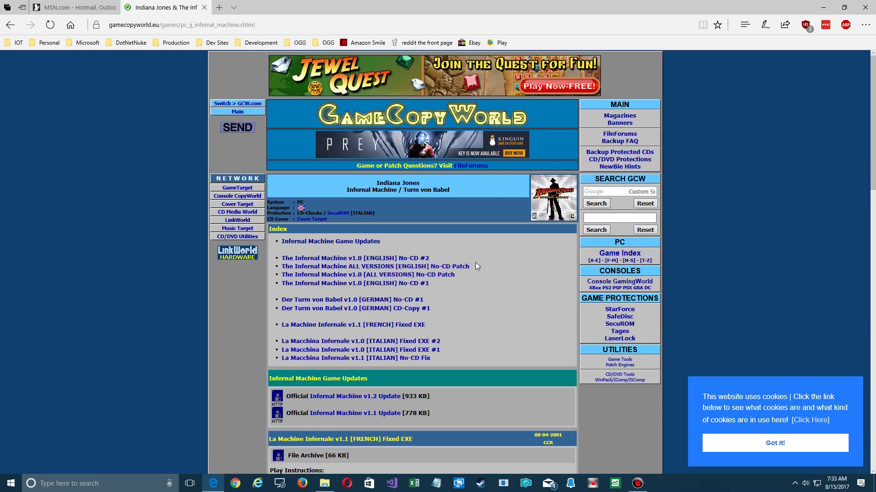
mouse_move(350, 258)
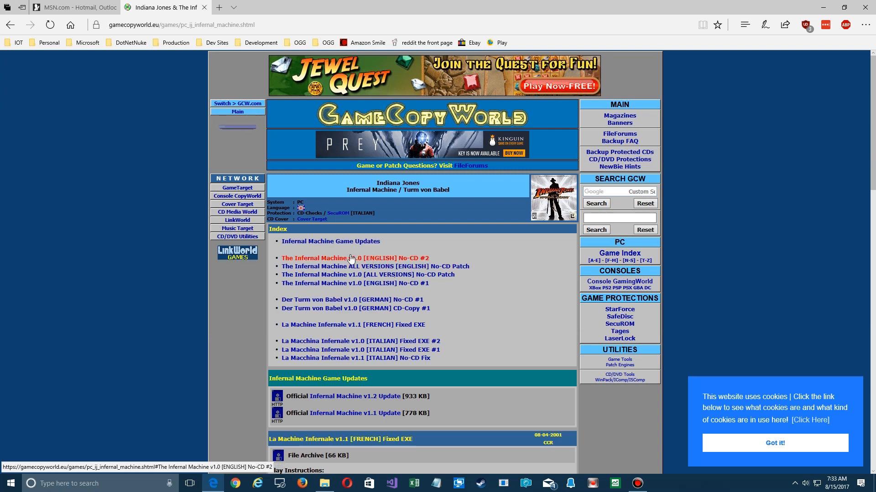
Jump to the English No-CD #2 entry and start the ALL VERSIONS no-CD patch download.
click(336, 259)
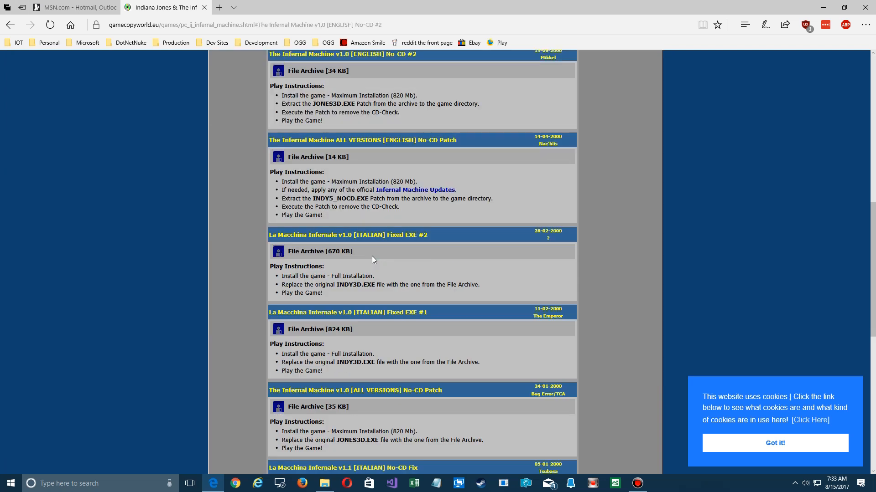
scroll(up, 3)
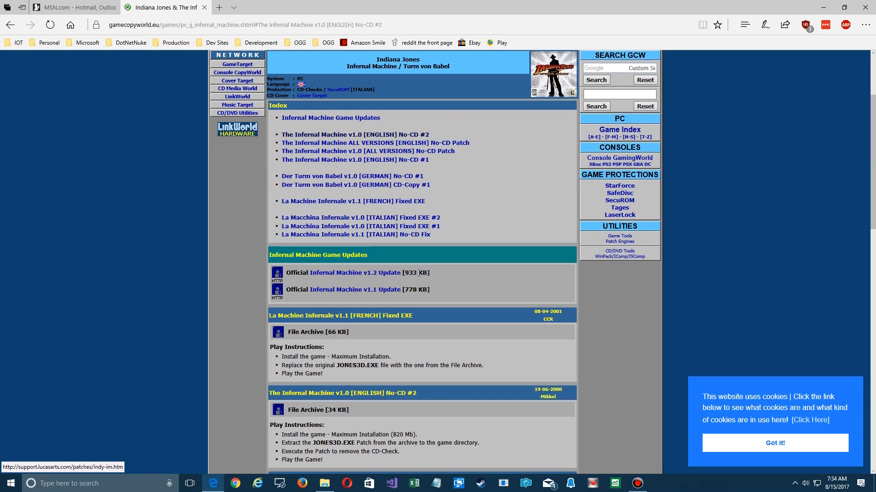
mouse_move(370, 273)
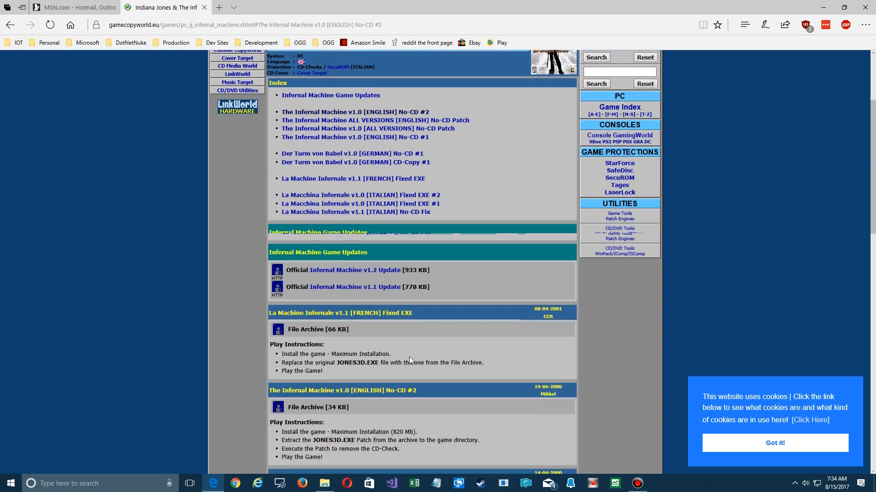
scroll(down, 3)
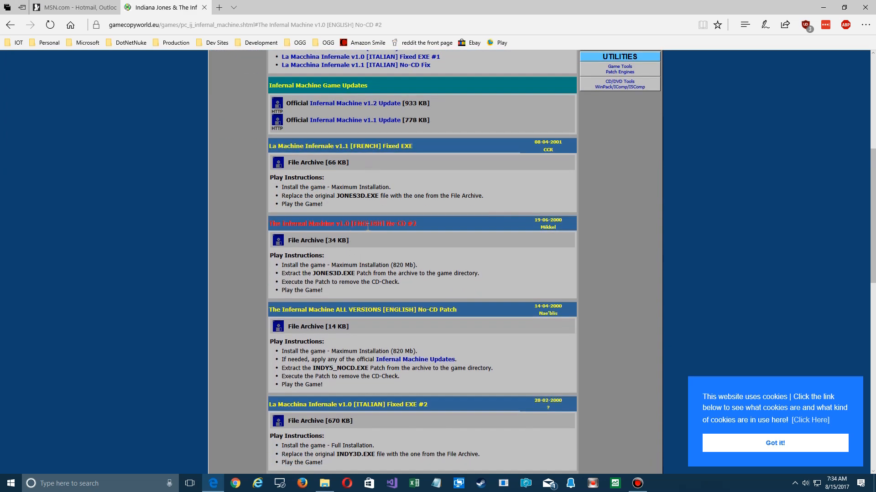
mouse_move(350, 239)
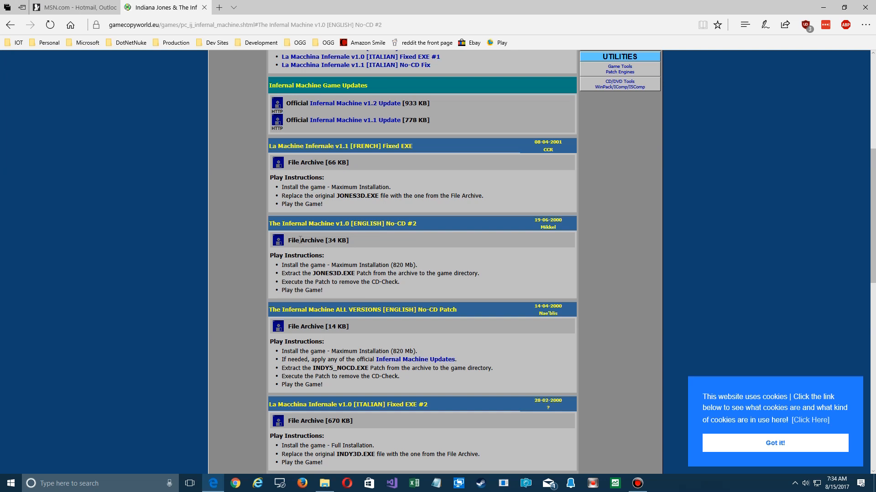
mouse_move(280, 245)
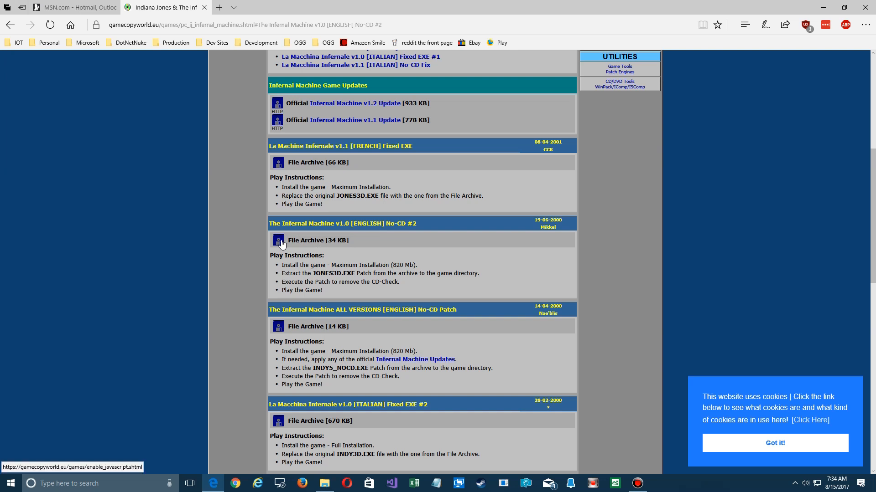
mouse_move(275, 244)
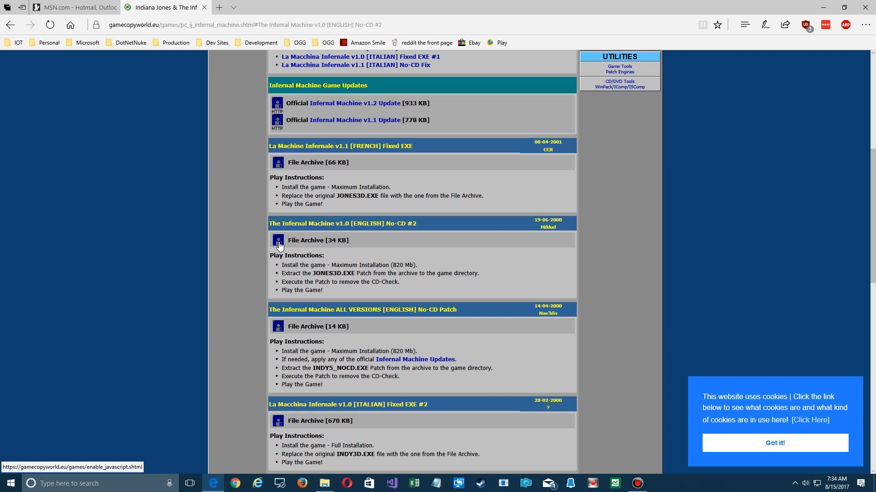
mouse_move(285, 307)
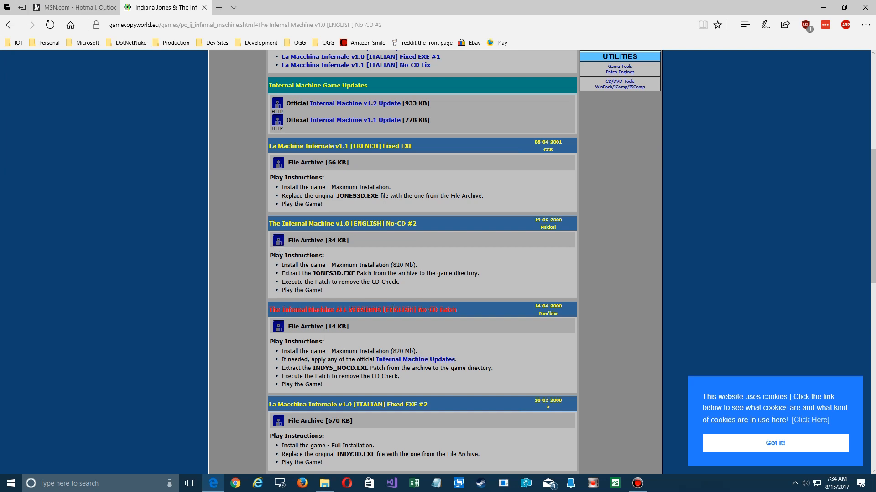
mouse_move(275, 328)
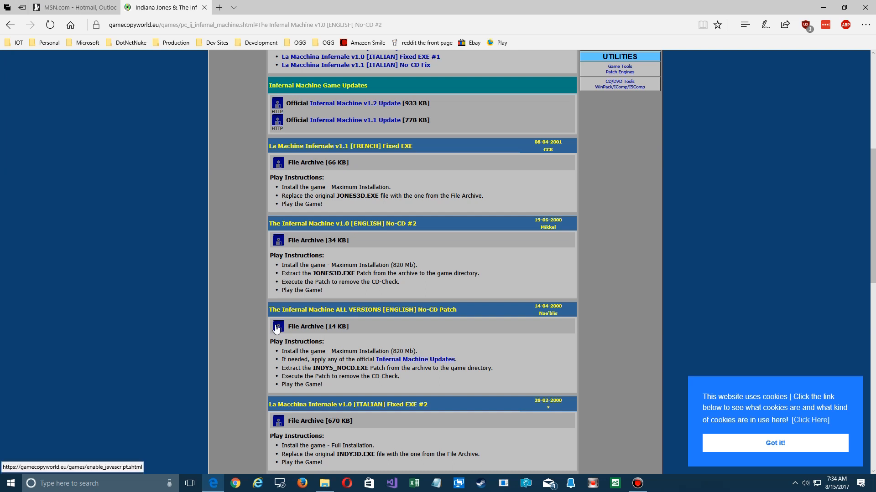
click(277, 326)
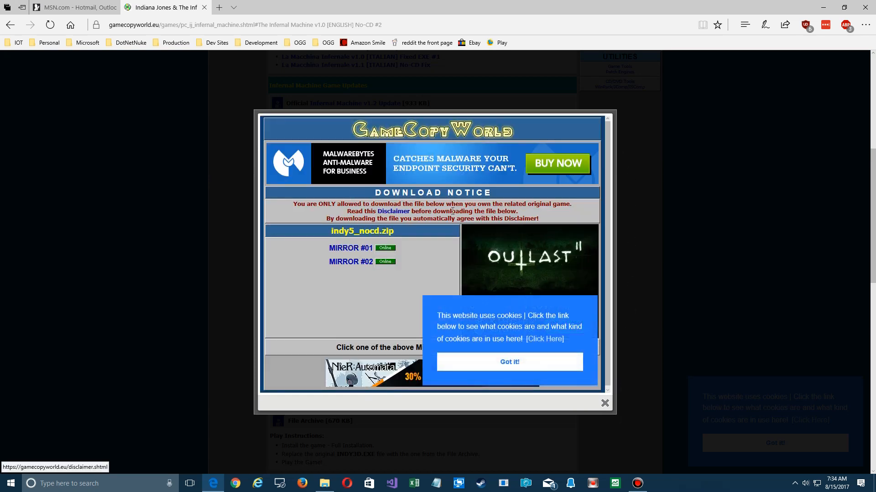
mouse_move(334, 238)
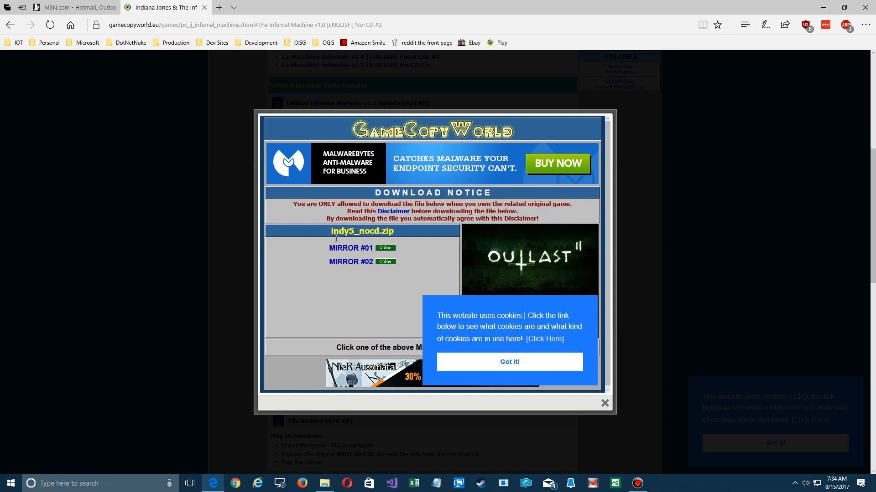
mouse_move(341, 252)
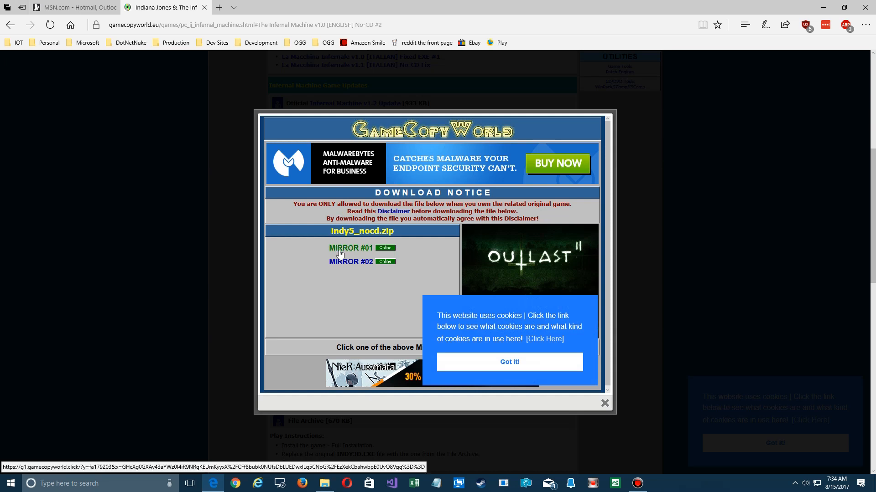
Take MIRROR #01, continue past the ad-blocker warning and skip the ad.fly interstitial.
click(350, 248)
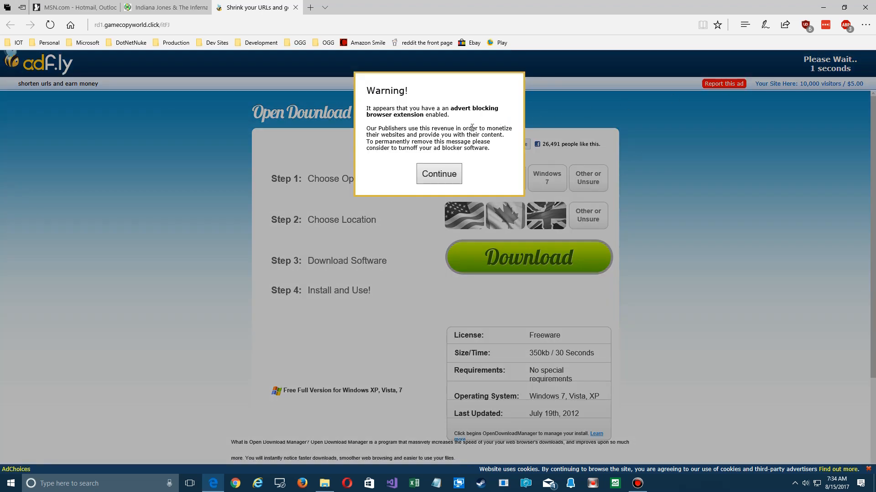
click(438, 173)
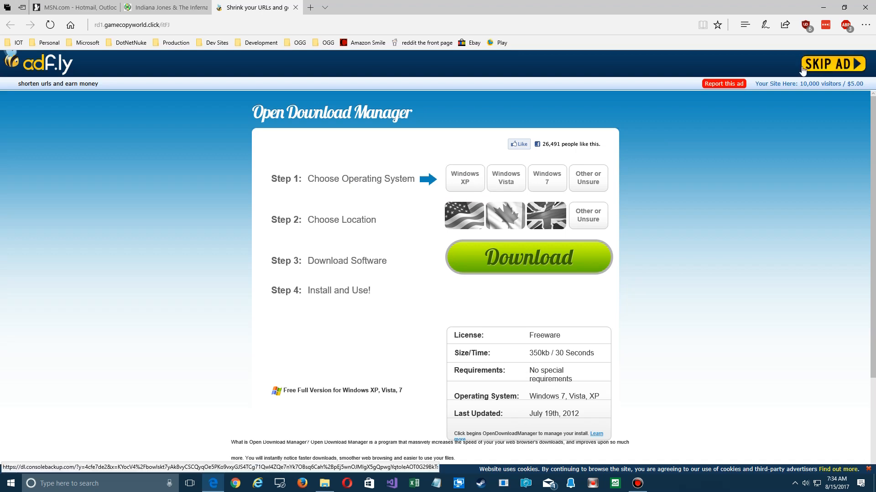
click(832, 63)
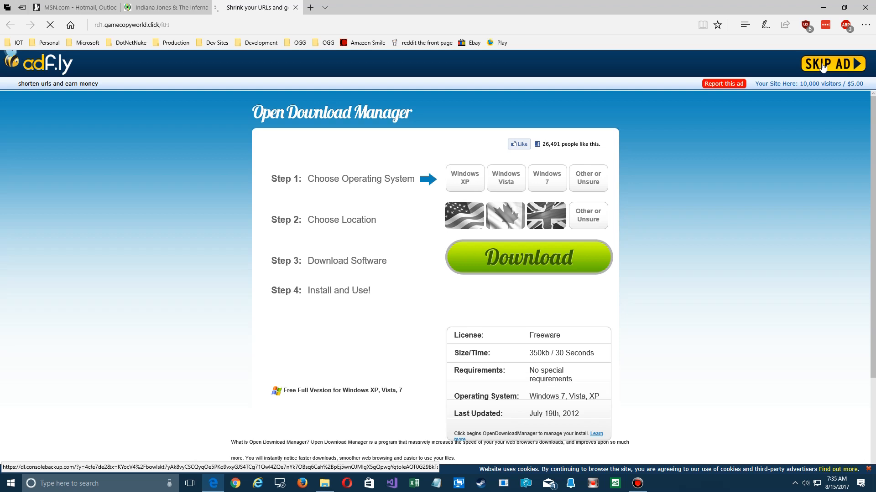
click(832, 64)
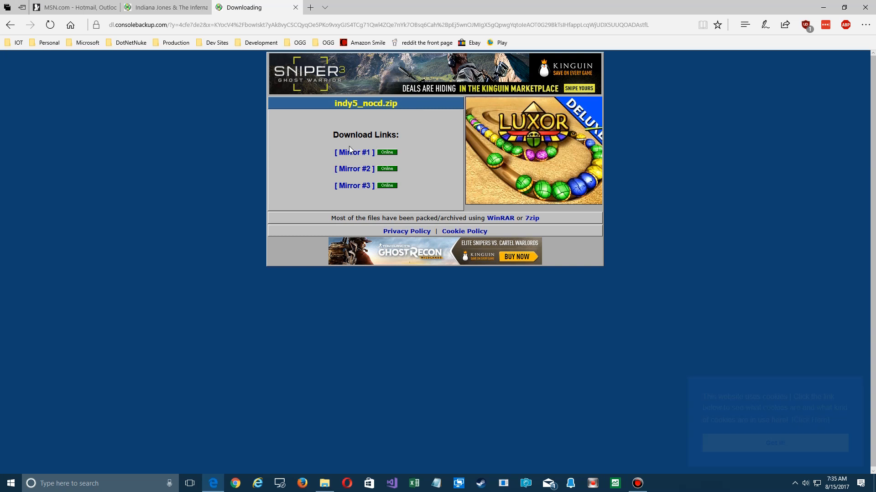
mouse_move(354, 153)
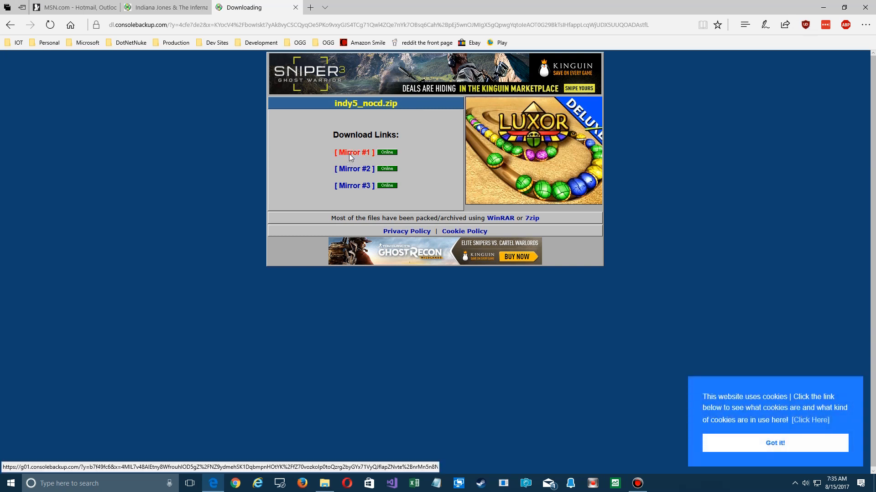
Download indy5_nocd.zip from a mirror using Save as, dismissing the location-not-available warning.
click(354, 152)
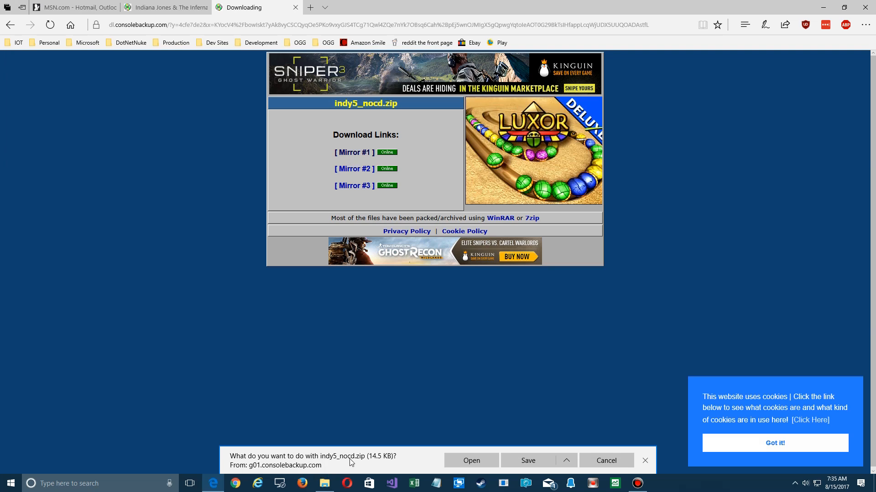
click(566, 461)
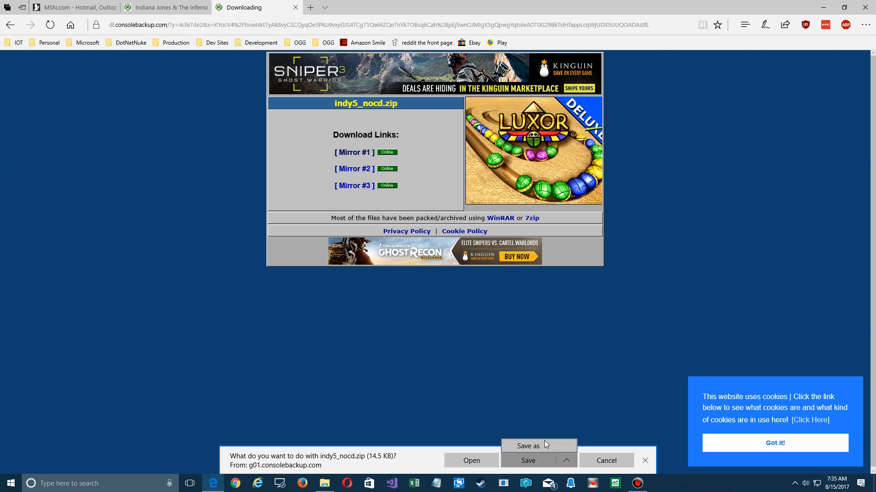
click(526, 446)
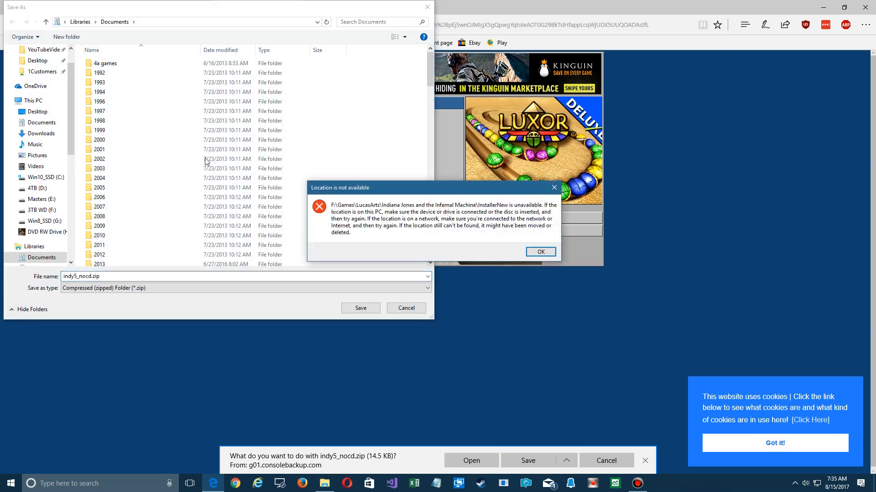
click(539, 252)
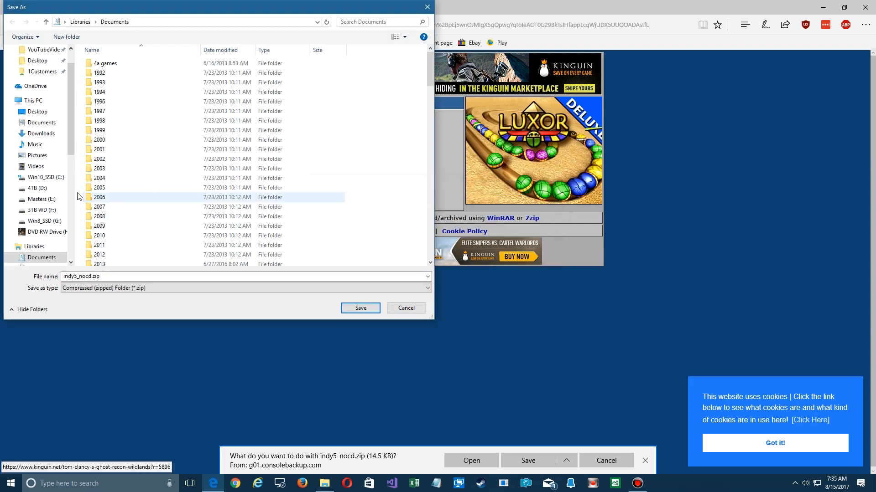
Browse to F:\Games\LucasArts\Indiana Jones and the Infernal Machine as the save location.
click(41, 210)
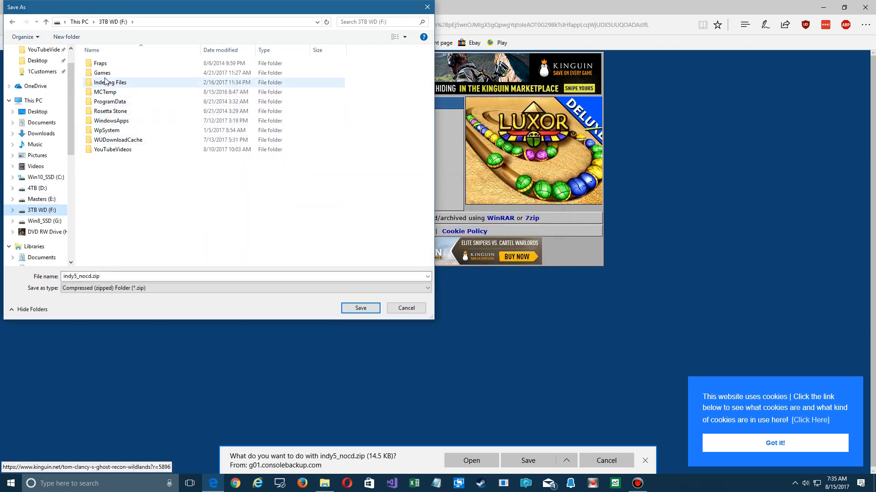
double_click(102, 73)
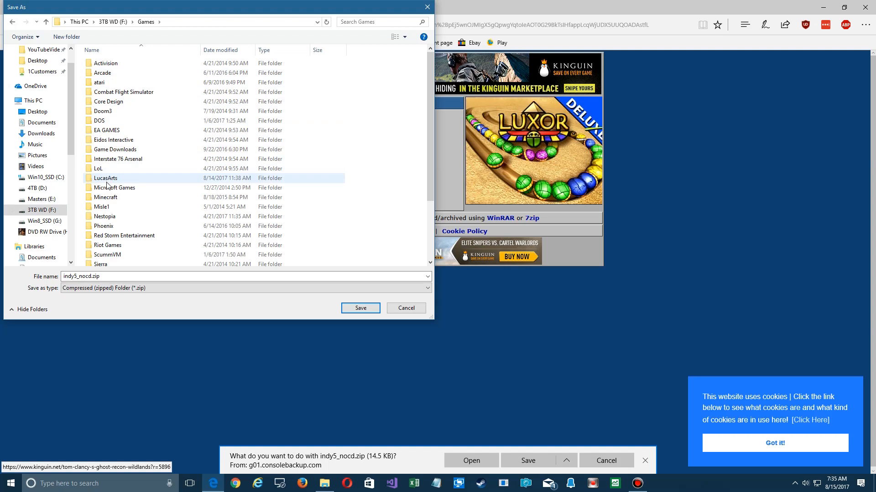
double_click(106, 178)
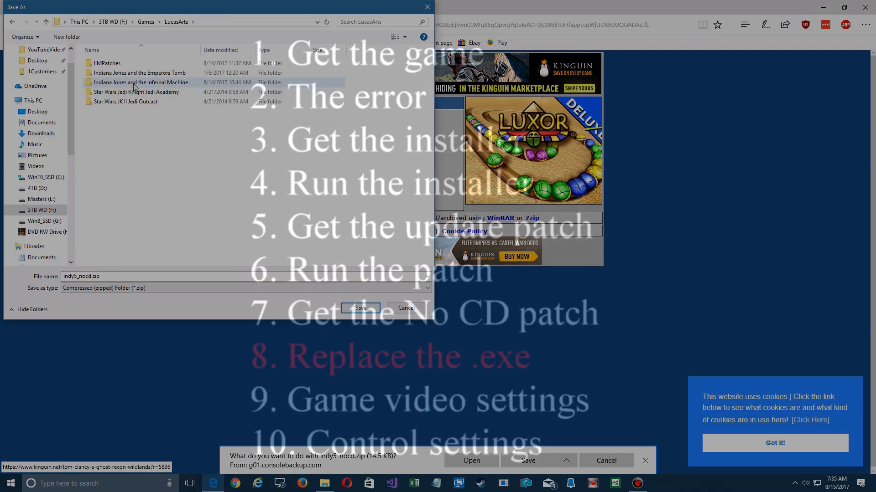
click(361, 307)
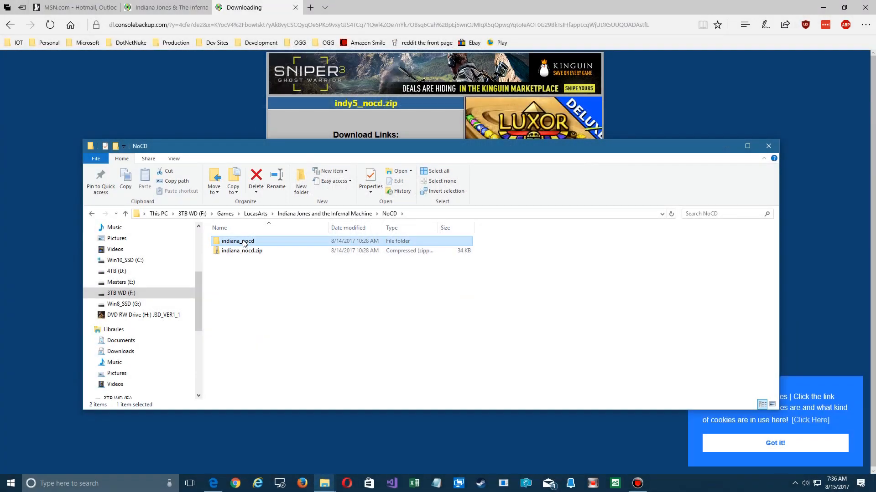
View Jones3d.exe inside indiana_nocd, then select the patched Jones3d.exe in the game folder.
double_click(237, 241)
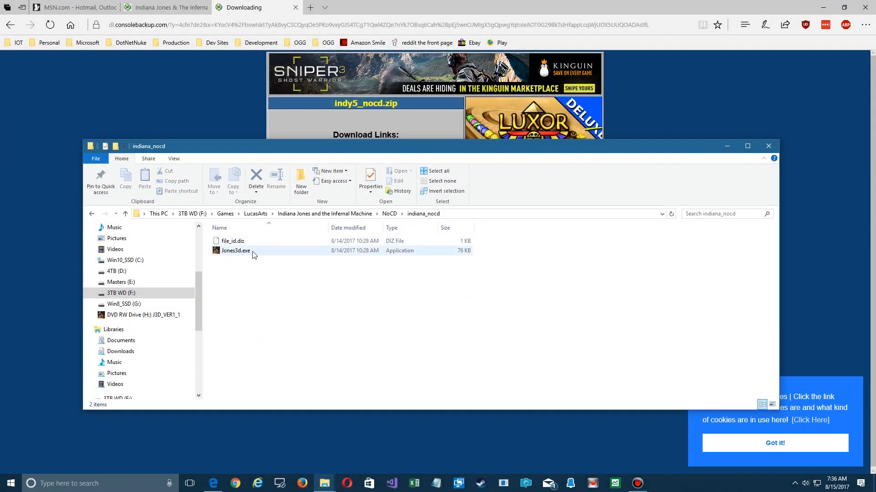
mouse_move(235, 251)
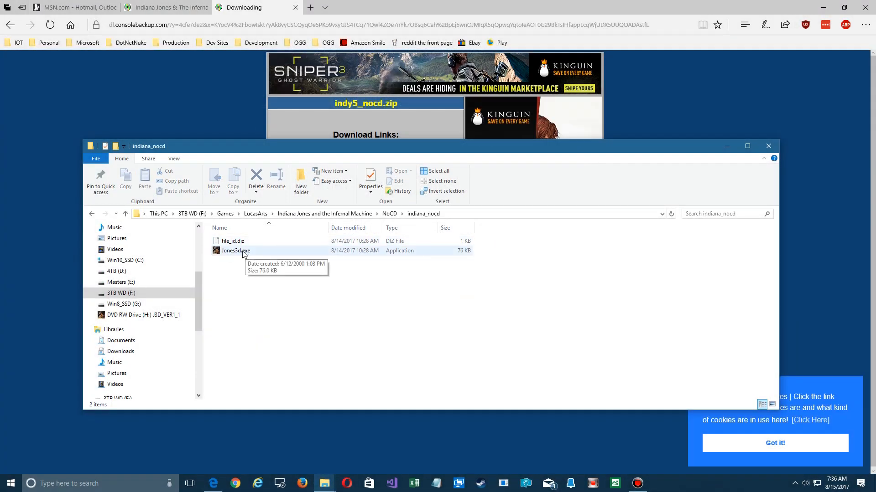
mouse_move(321, 217)
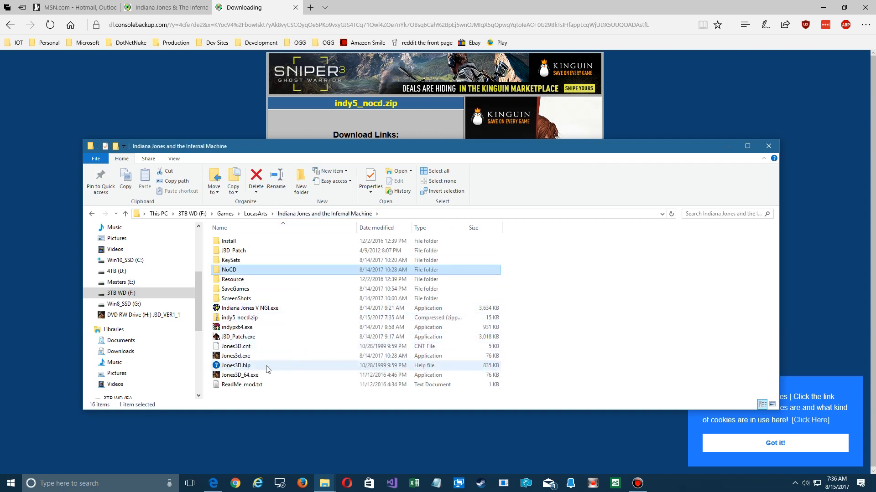
mouse_move(236, 356)
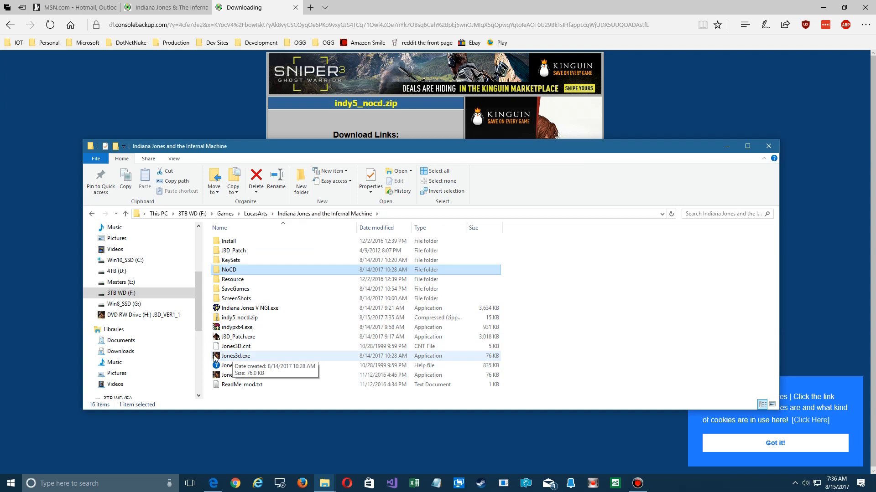
mouse_move(289, 344)
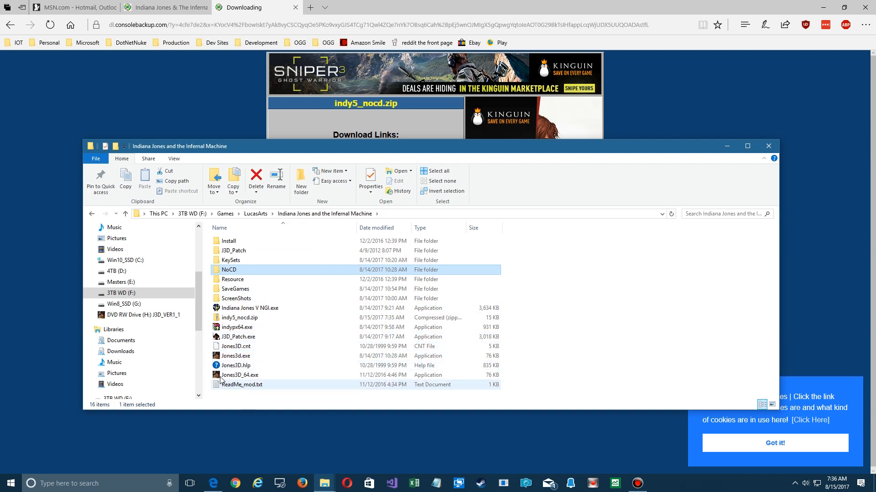
mouse_move(255, 375)
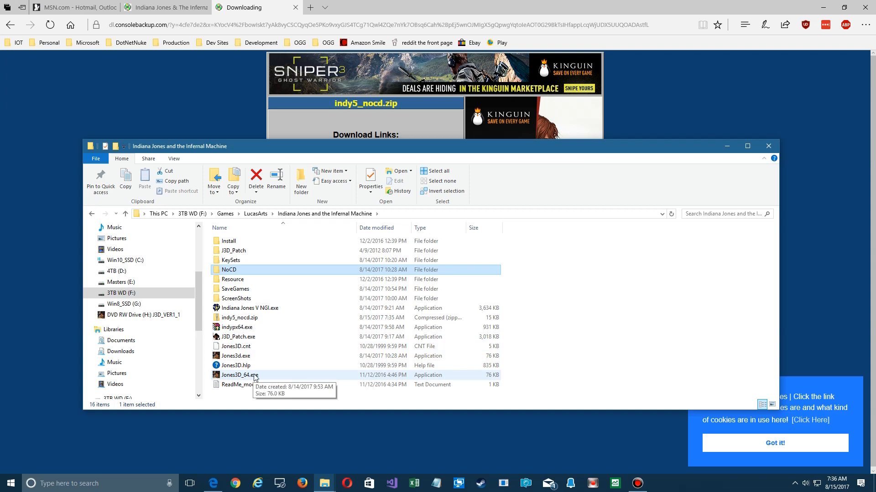
click(236, 355)
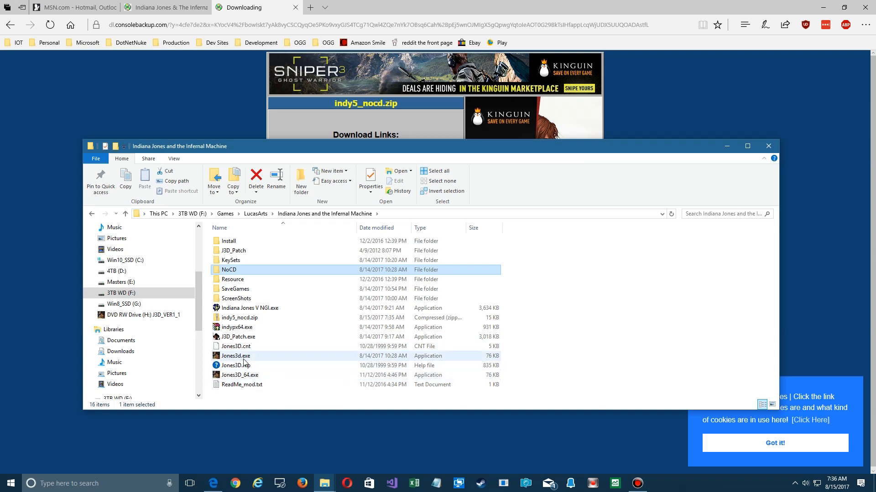
mouse_move(235, 356)
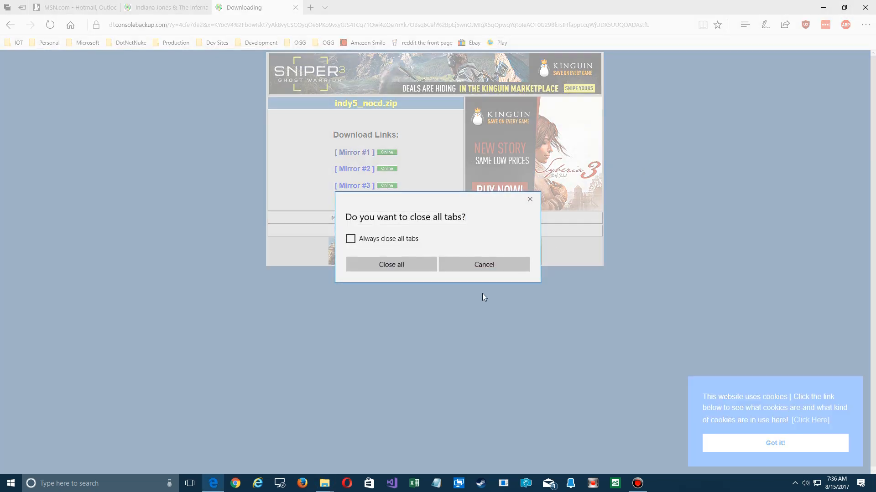
Close all Edge tabs, launch Jones3D_64.exe and look at Options > Advanced Options.
click(391, 265)
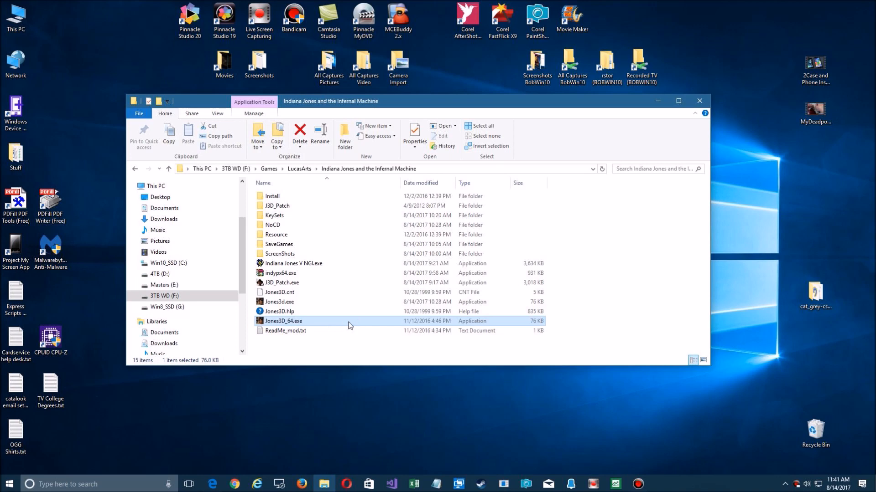
double_click(283, 321)
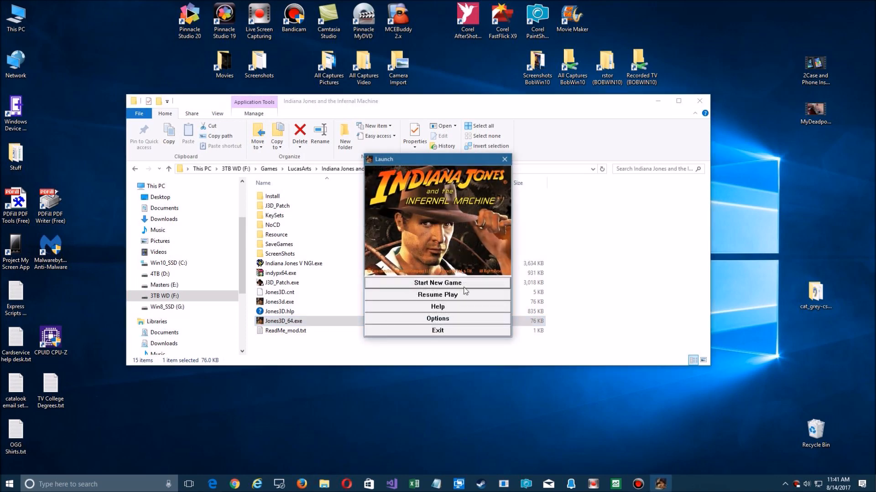
mouse_move(436, 325)
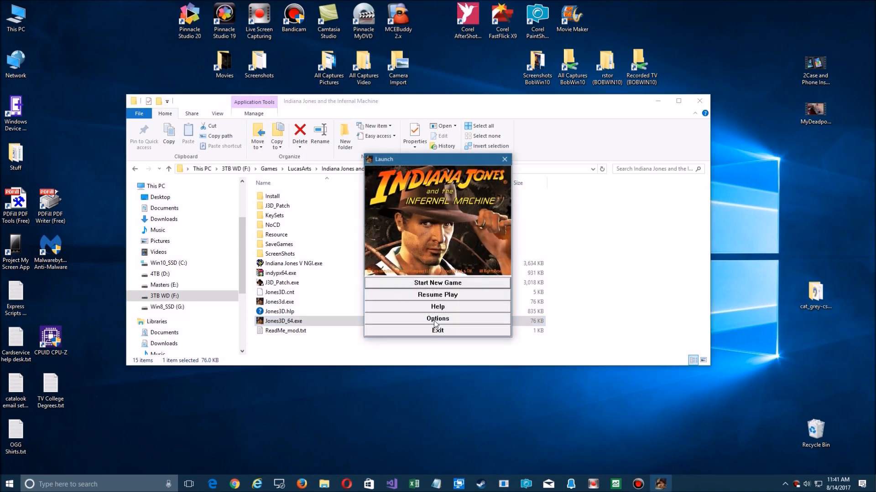
click(437, 318)
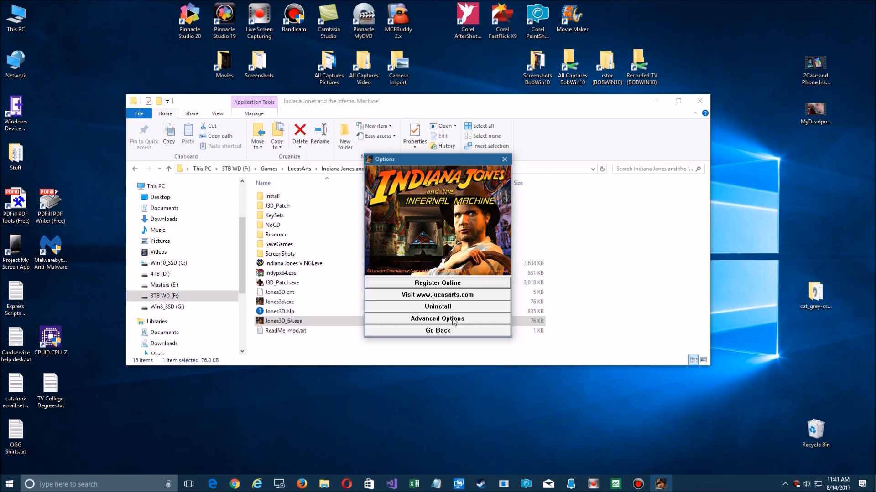
click(437, 318)
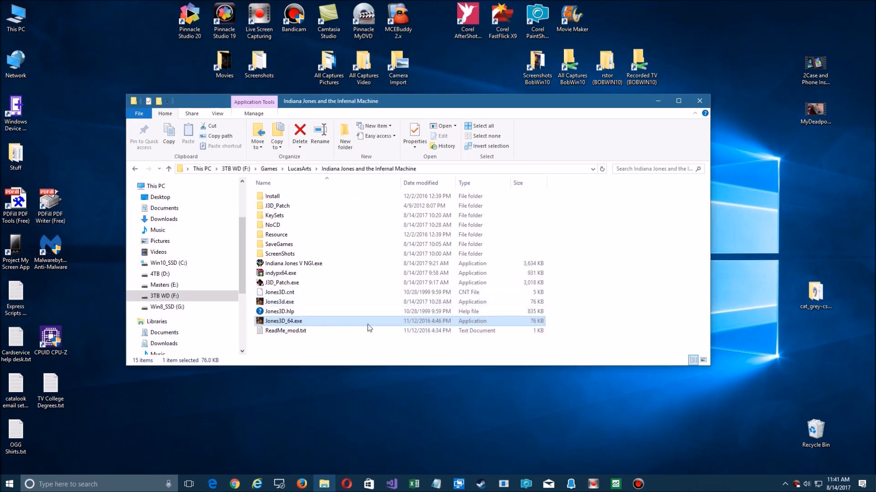
mouse_move(369, 357)
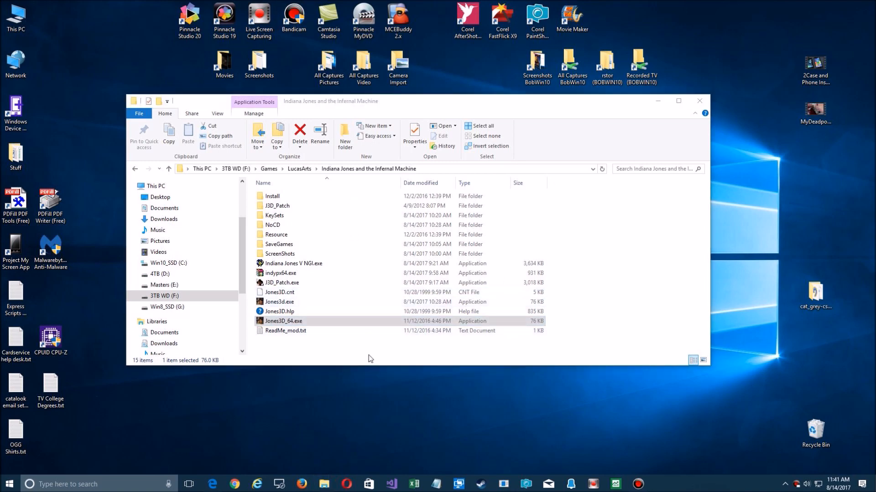
mouse_move(289, 325)
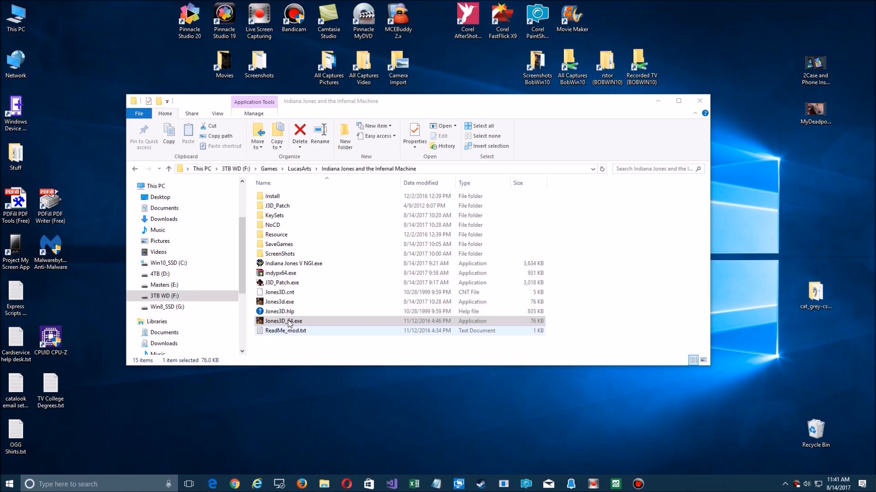
Relaunch Jones3D_64.exe, reach Display Options via Advanced Options, then launch the game again.
double_click(282, 320)
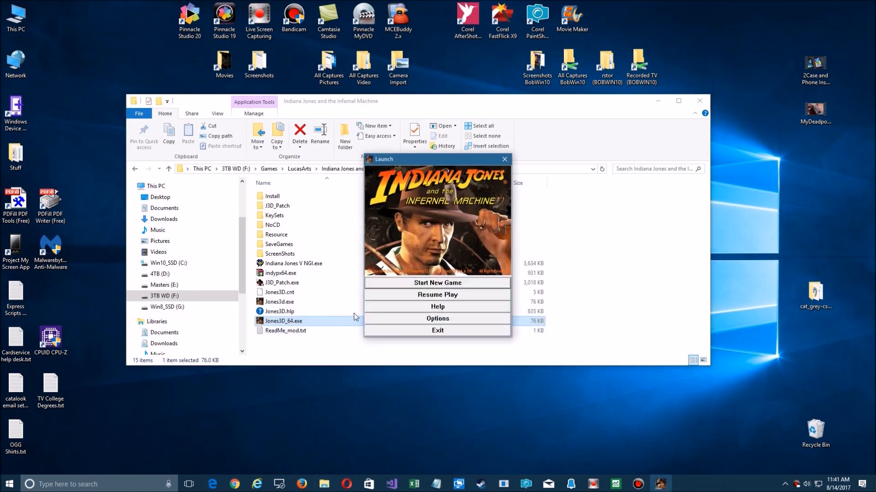
click(437, 319)
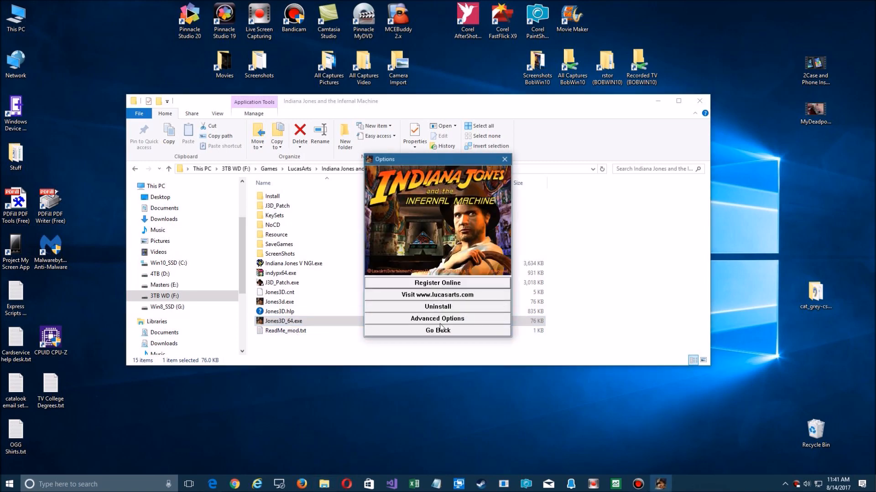
click(437, 318)
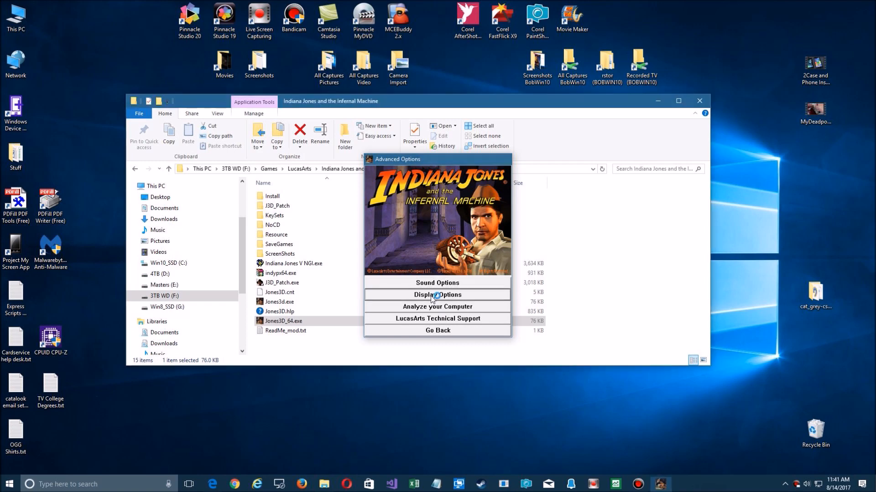
click(437, 330)
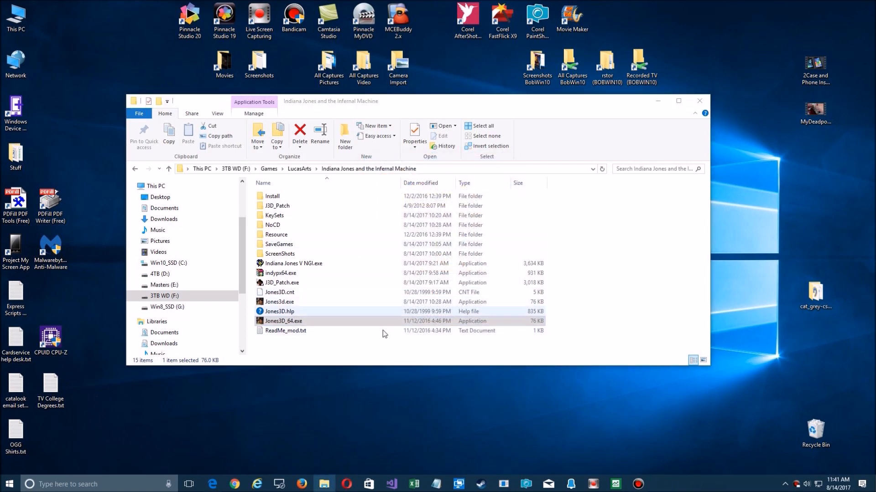
mouse_move(299, 324)
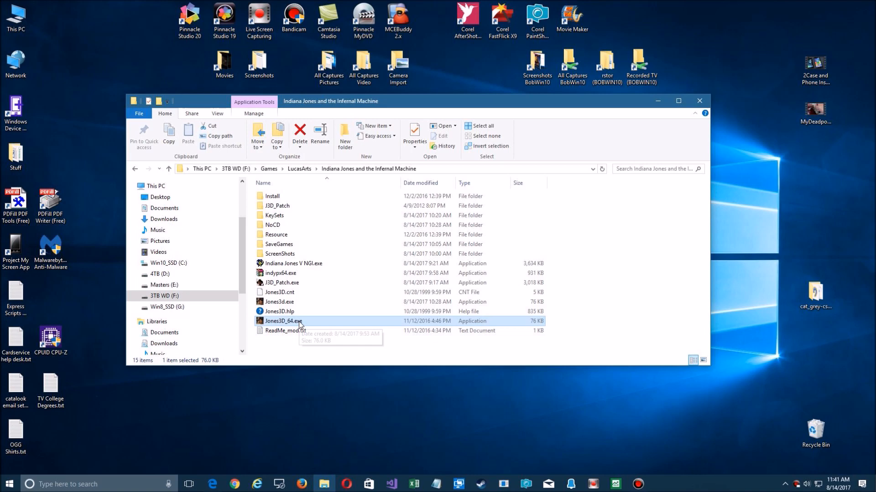
double_click(283, 320)
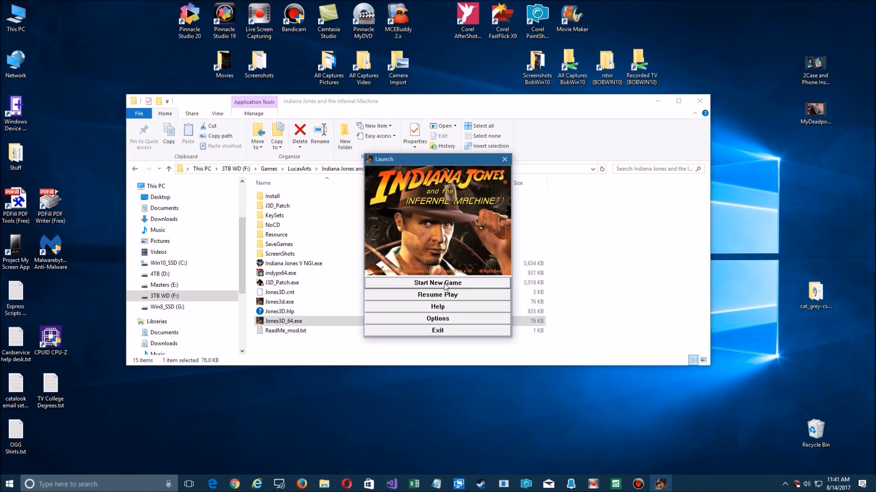
mouse_move(440, 295)
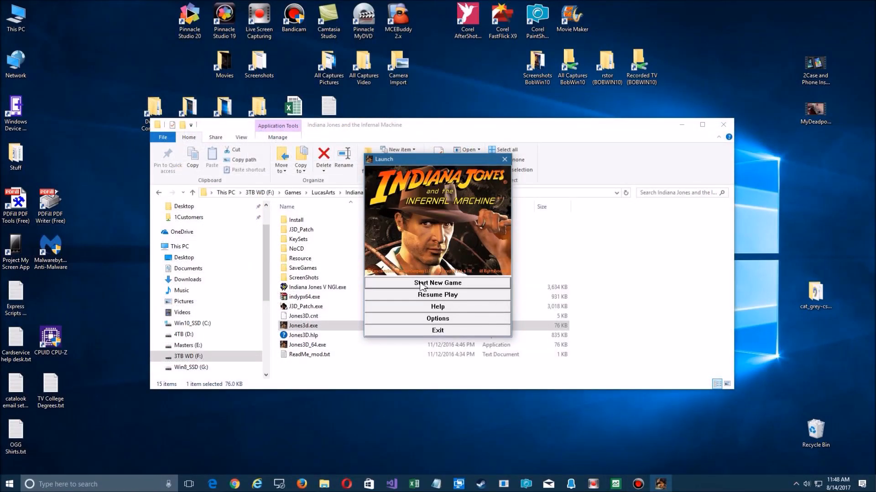
Start a new game and continue past the No Disk error dialog.
click(437, 283)
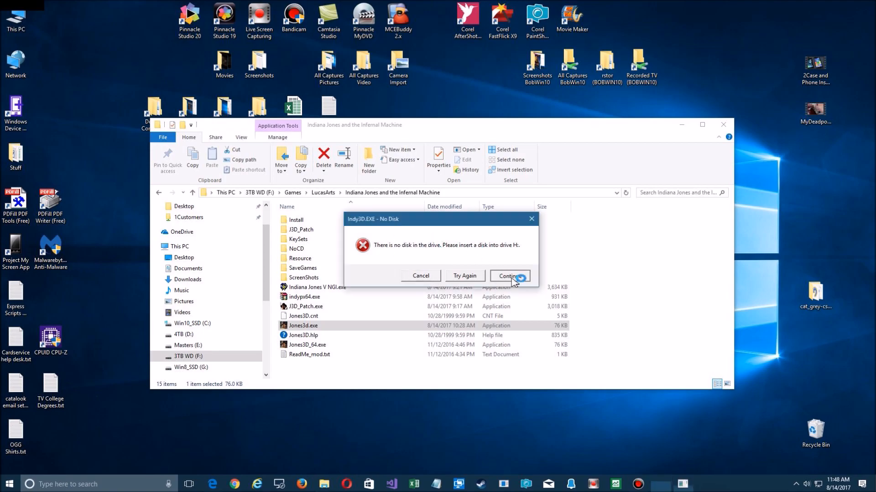
click(508, 275)
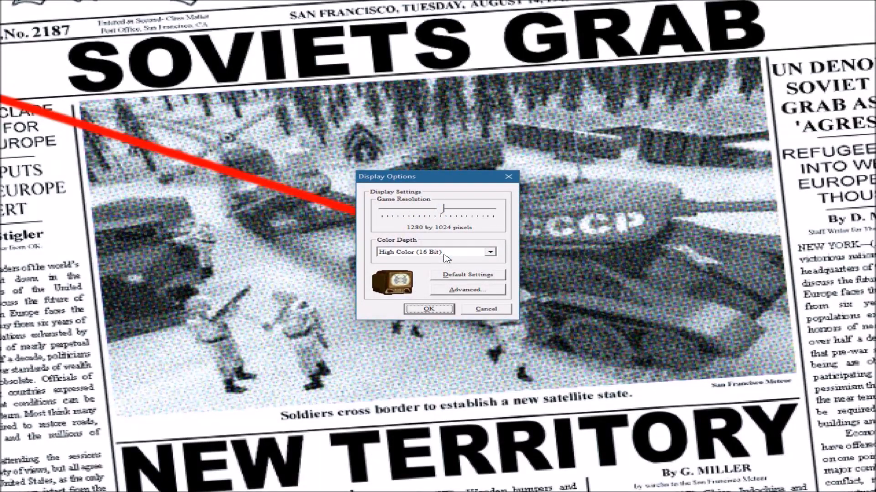
mouse_move(443, 233)
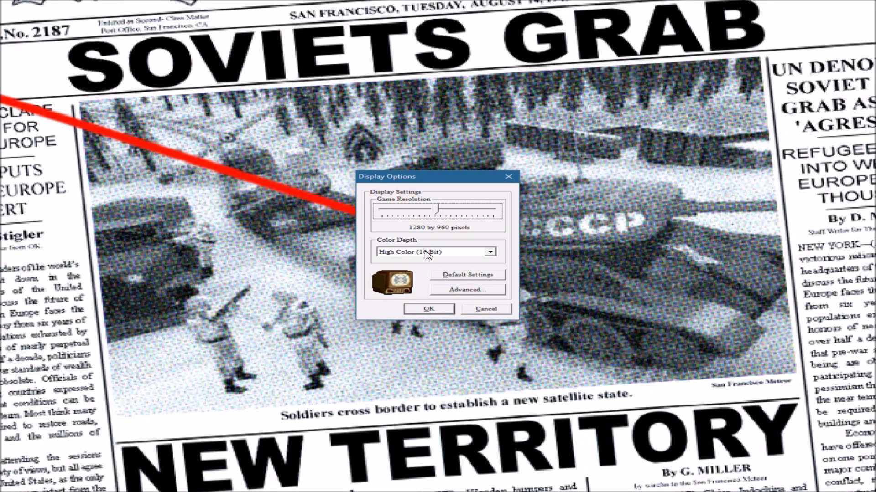
Set 1280x960 True Color (32 Bit) with Direct3D hardware acceleration and confirm with OK.
click(488, 252)
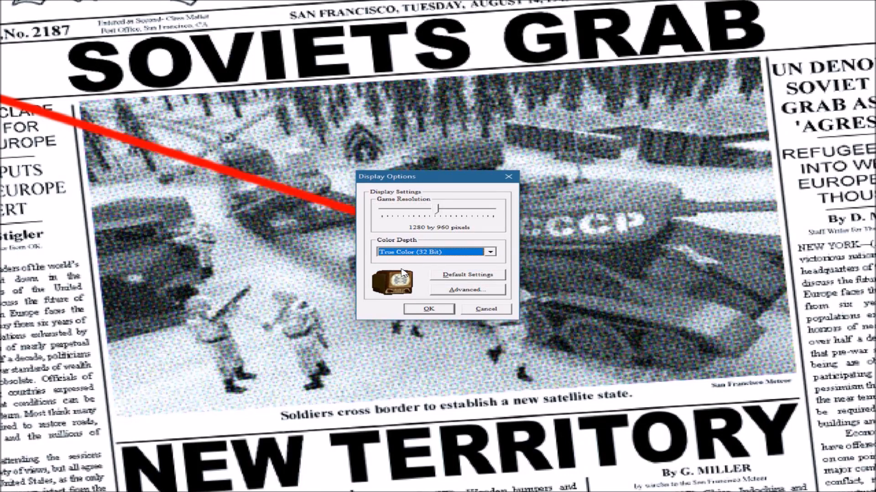
mouse_move(459, 293)
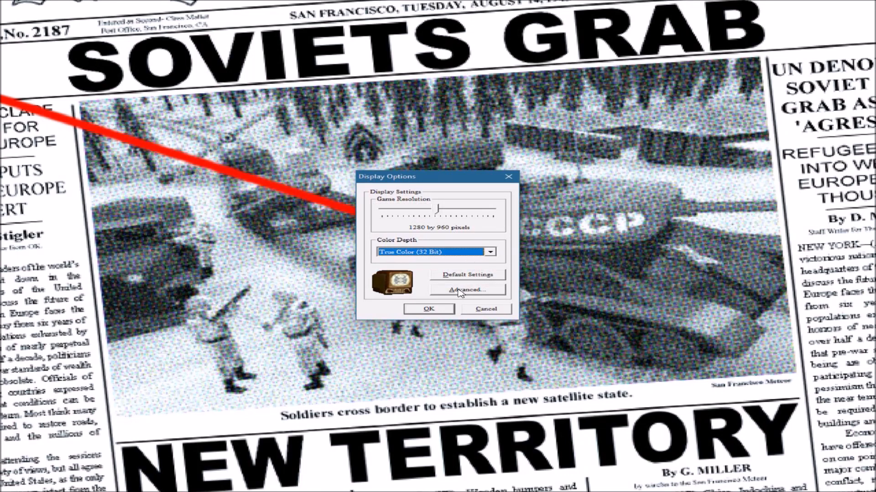
click(467, 290)
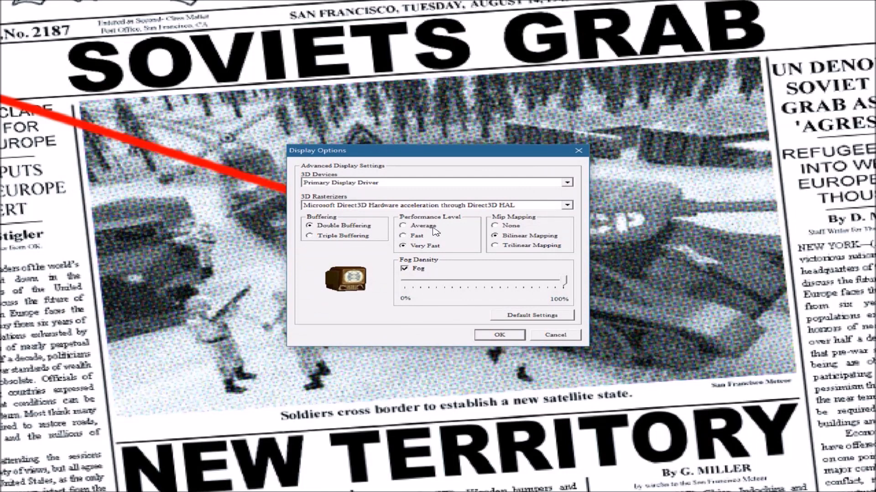
mouse_move(397, 262)
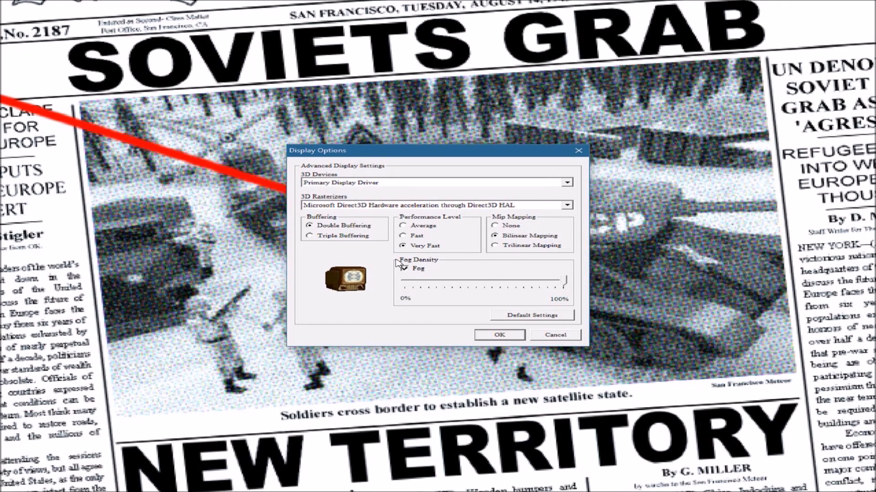
click(403, 268)
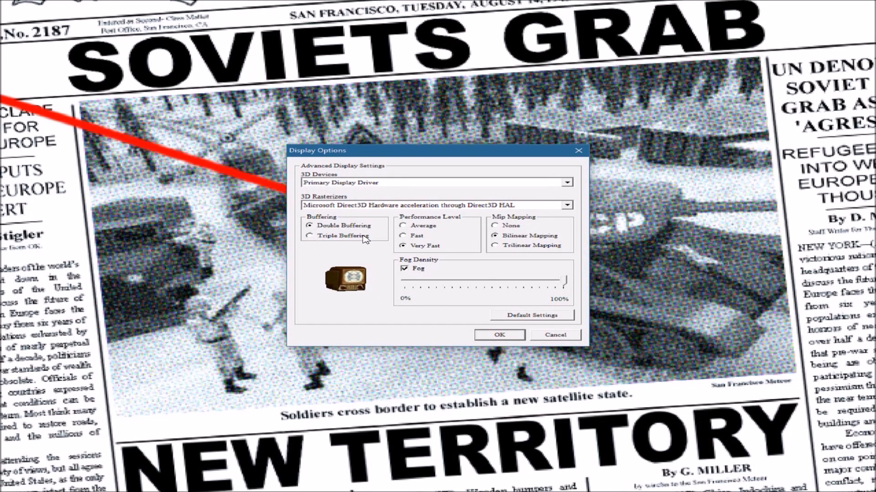
click(430, 205)
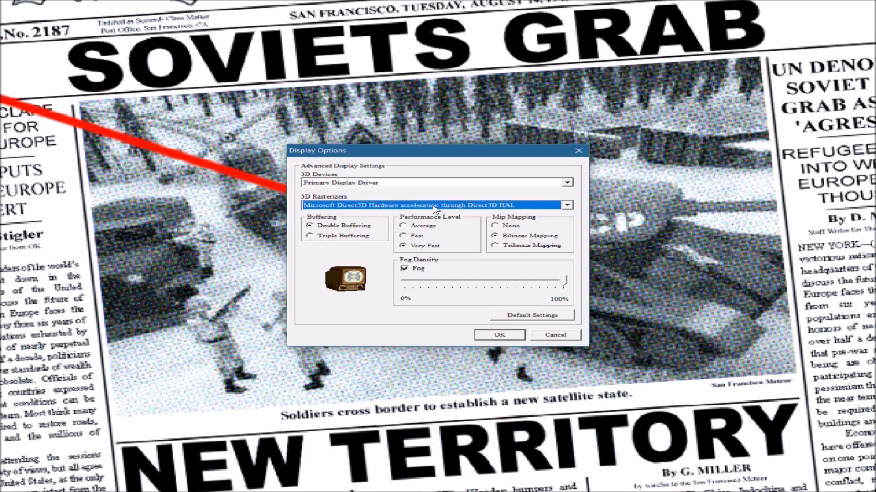
click(499, 334)
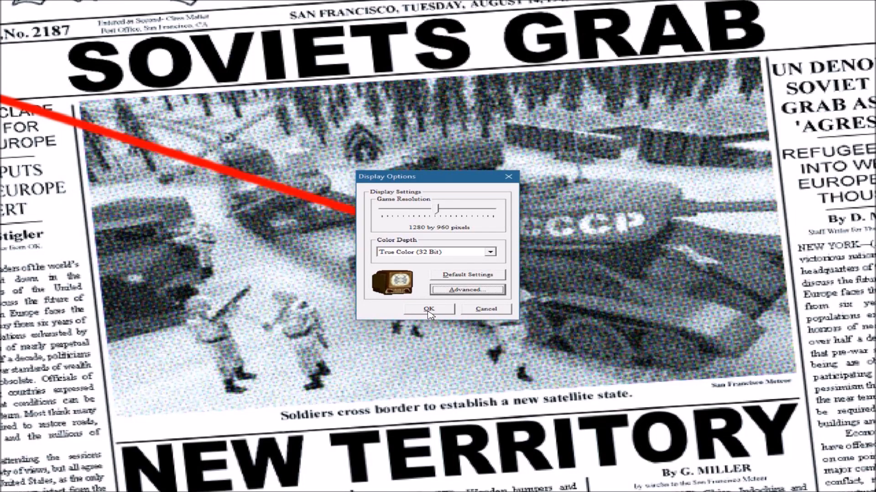
click(429, 309)
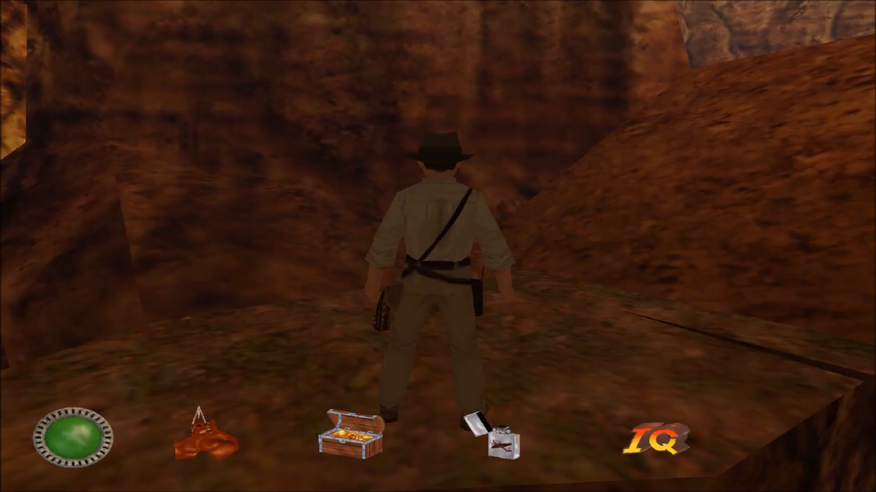
Bring up the in-game options menu and enter Control Options.
click(198, 440)
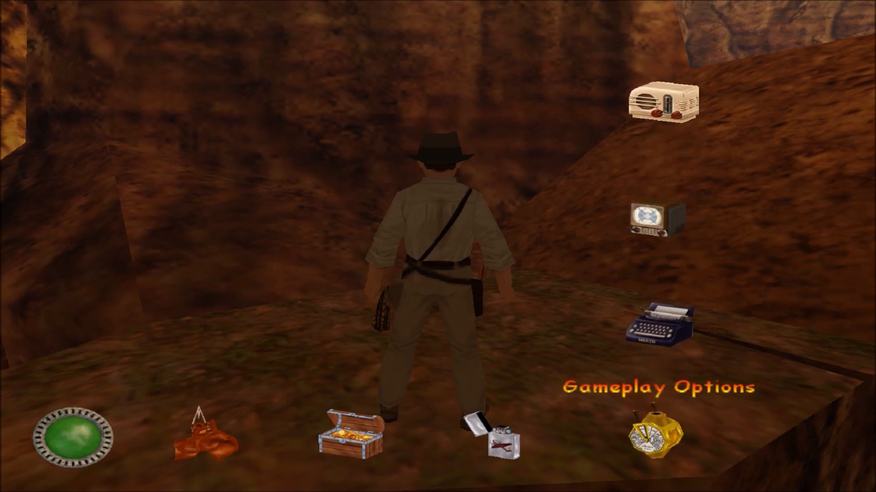
click(657, 327)
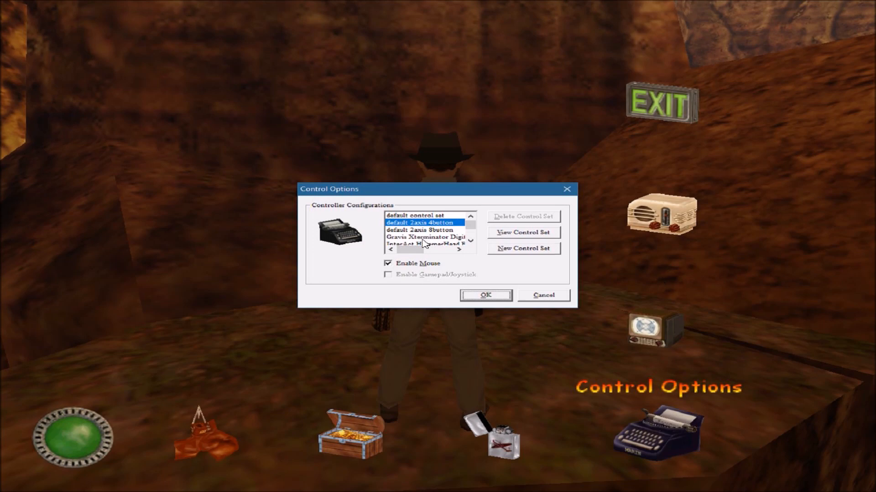
mouse_move(390, 281)
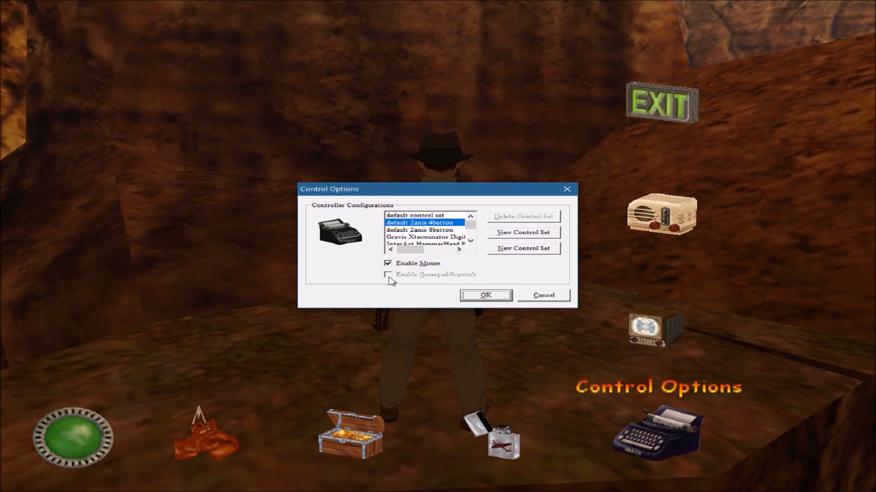
mouse_move(397, 268)
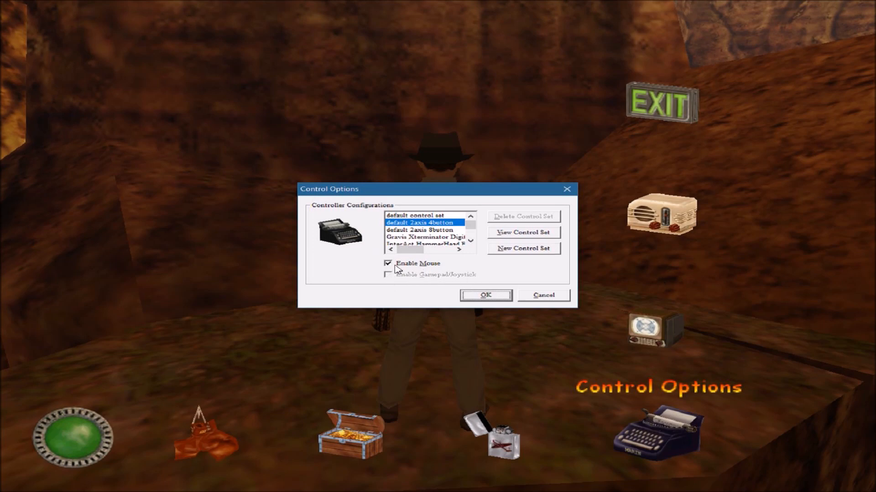
mouse_move(416, 226)
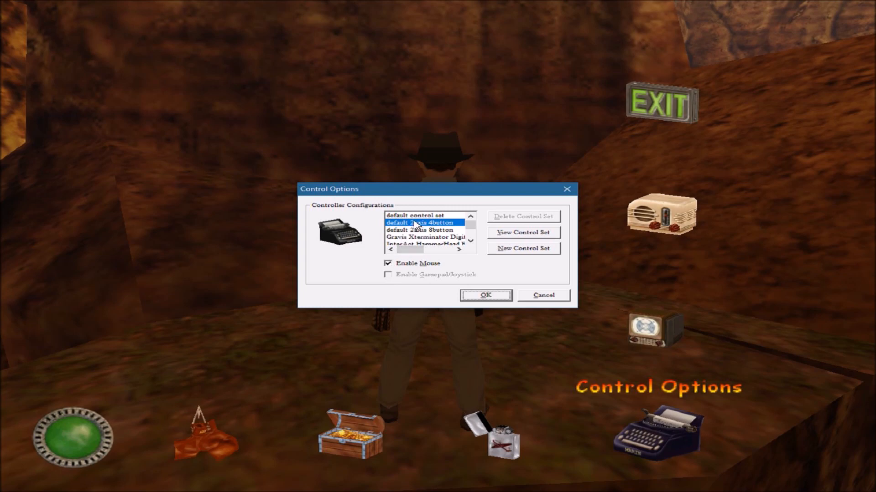
Select the custom OGG controller configuration and open it via Edit Control Set.
click(470, 241)
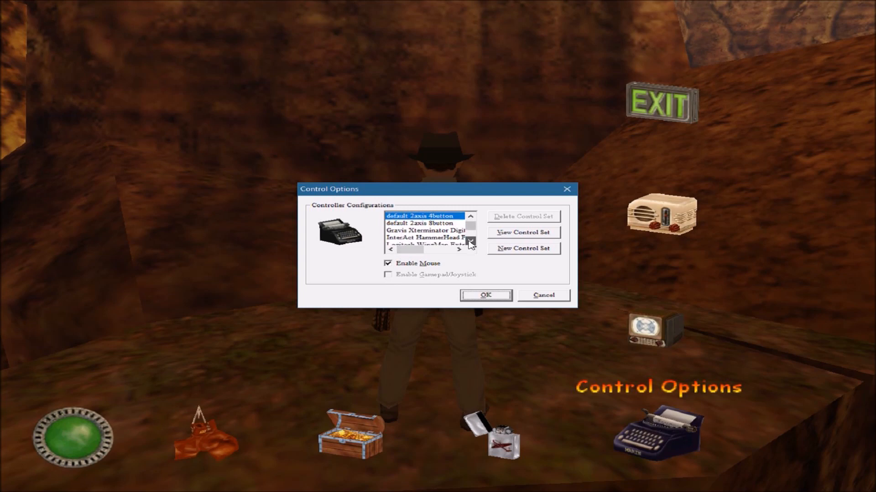
click(471, 243)
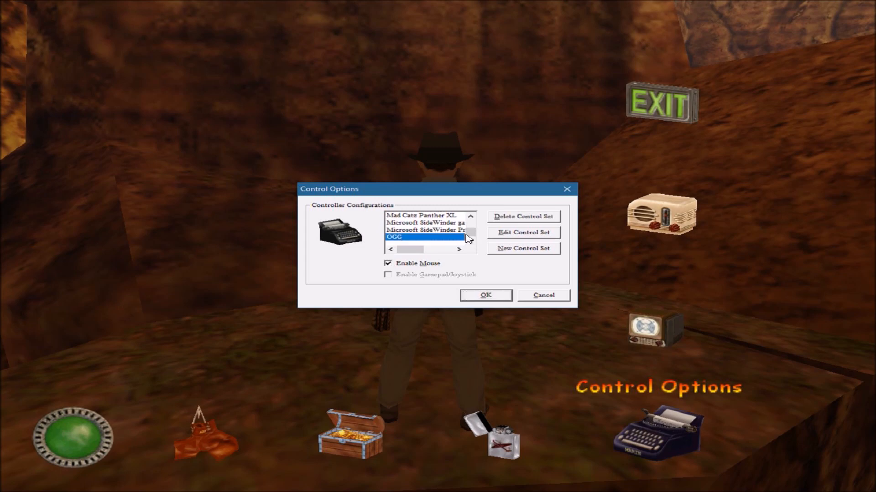
mouse_move(528, 235)
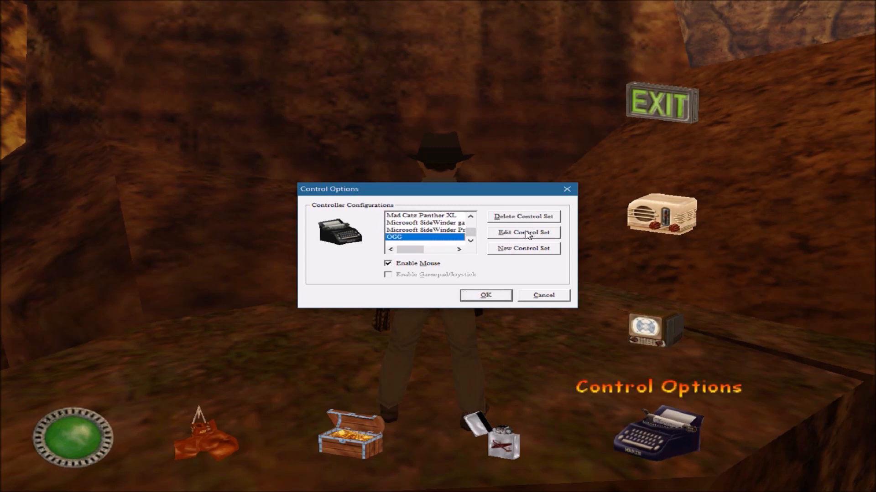
click(522, 233)
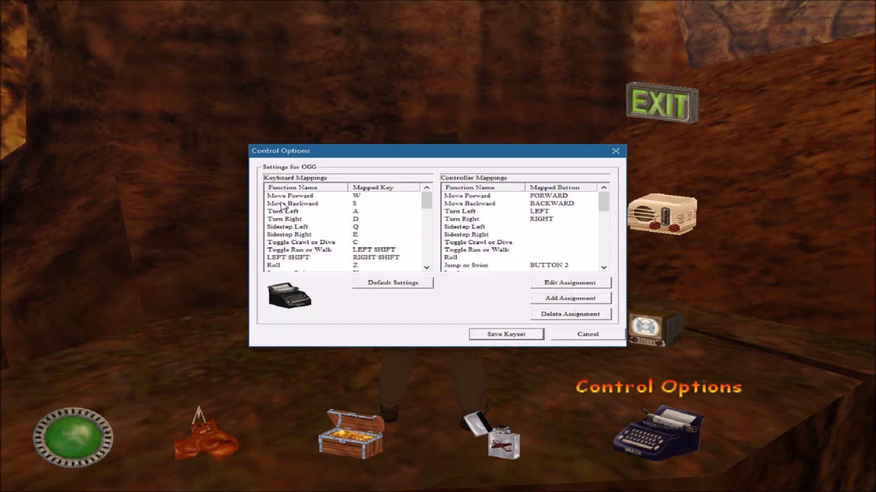
Review the OGG keyboard mappings, starting from Move Forward and scrolling through the list.
click(290, 195)
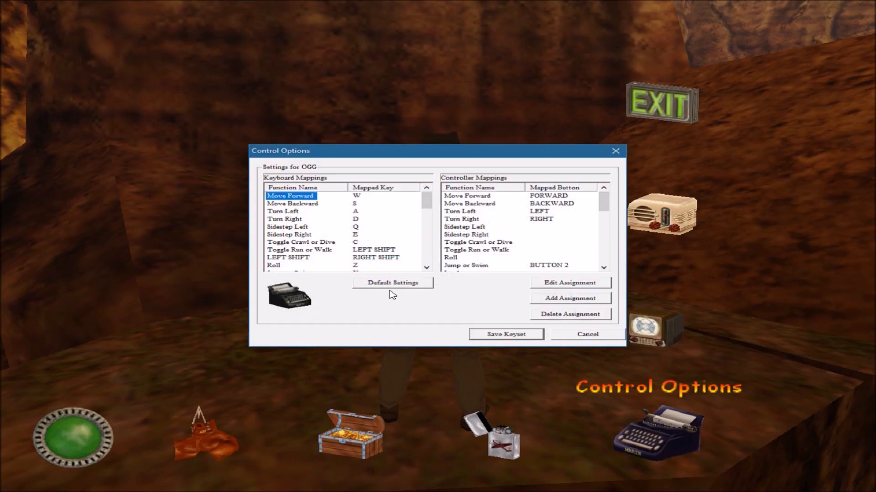
mouse_move(568, 289)
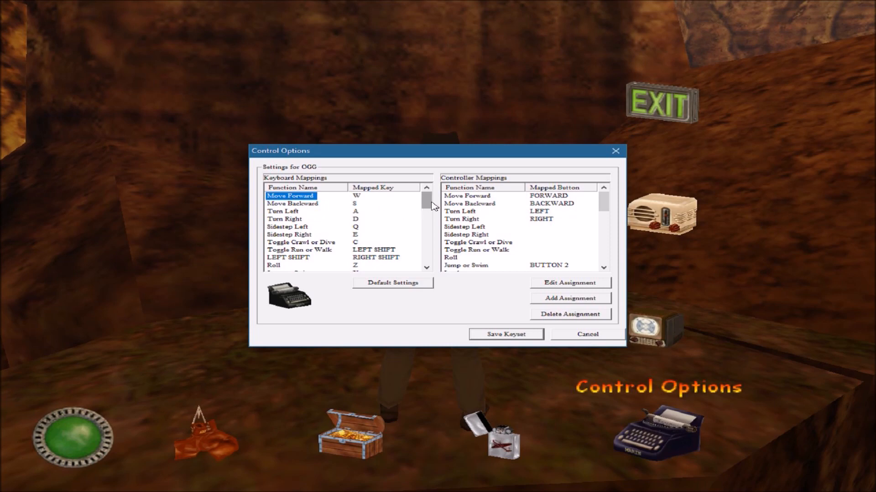
scroll(down, 3)
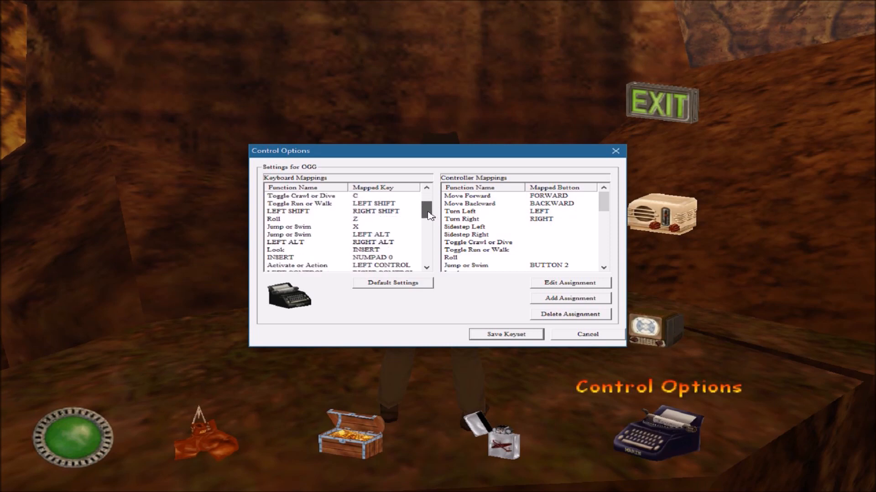
scroll(down, 3)
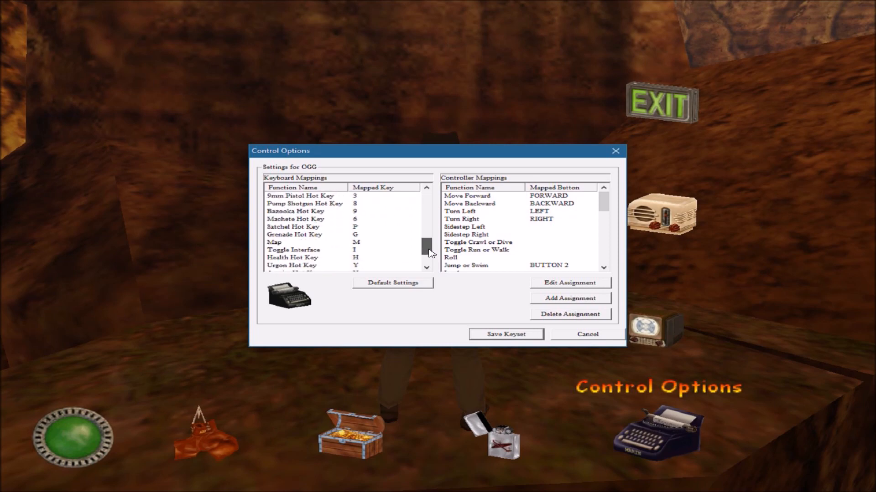
scroll(down, 3)
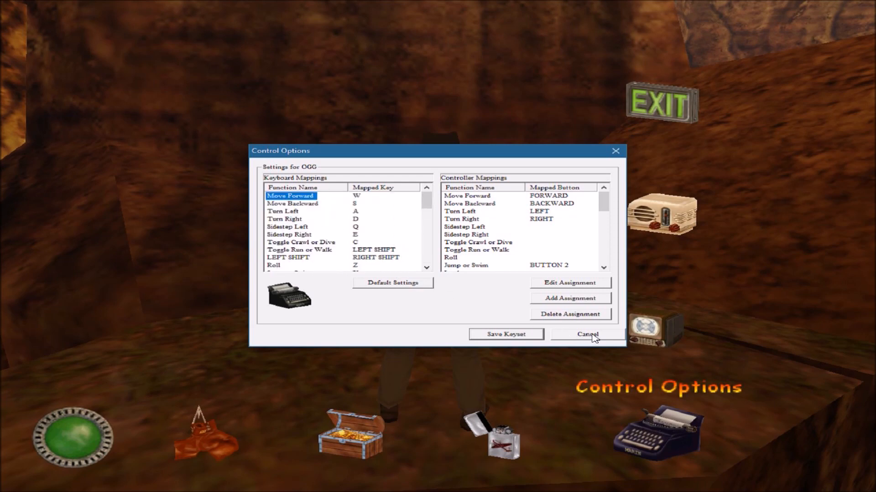
scroll(down, 3)
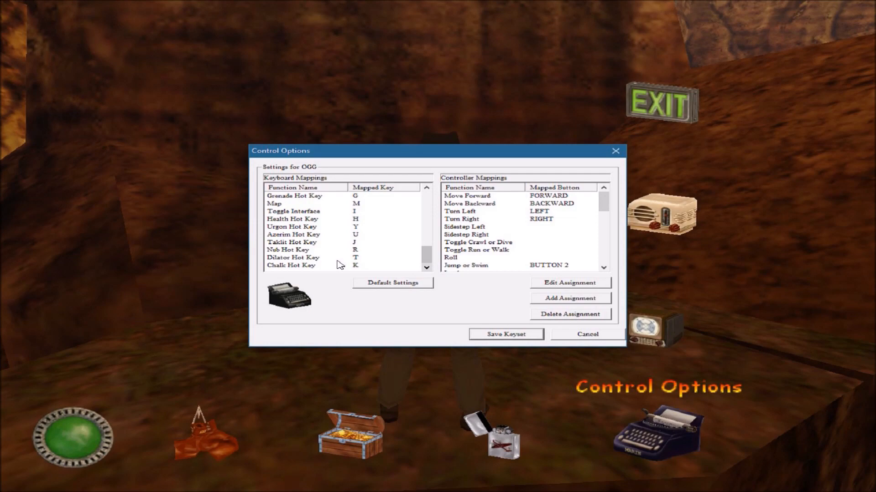
Cancel out of the control settings and walk Indy forward into the canyon with W.
click(587, 334)
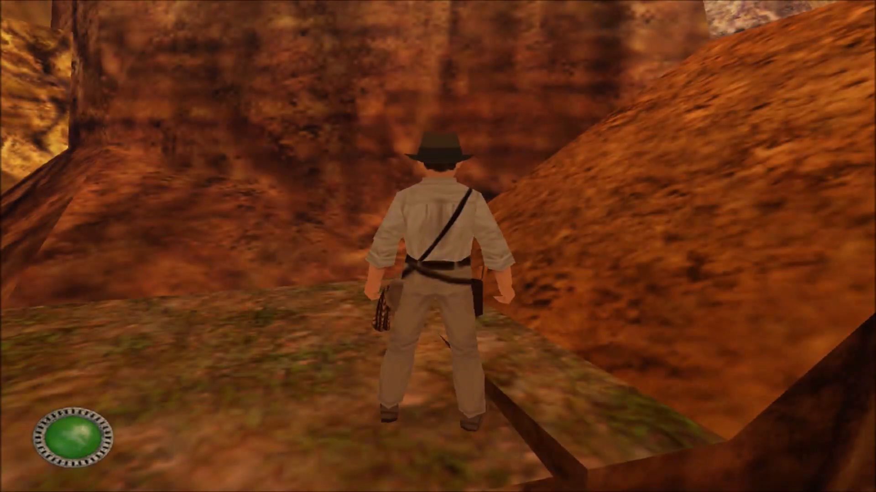
key(w)
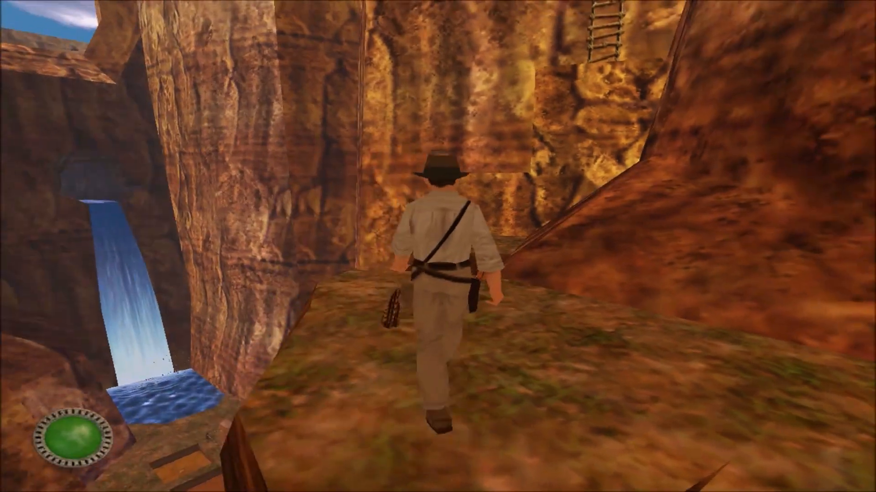